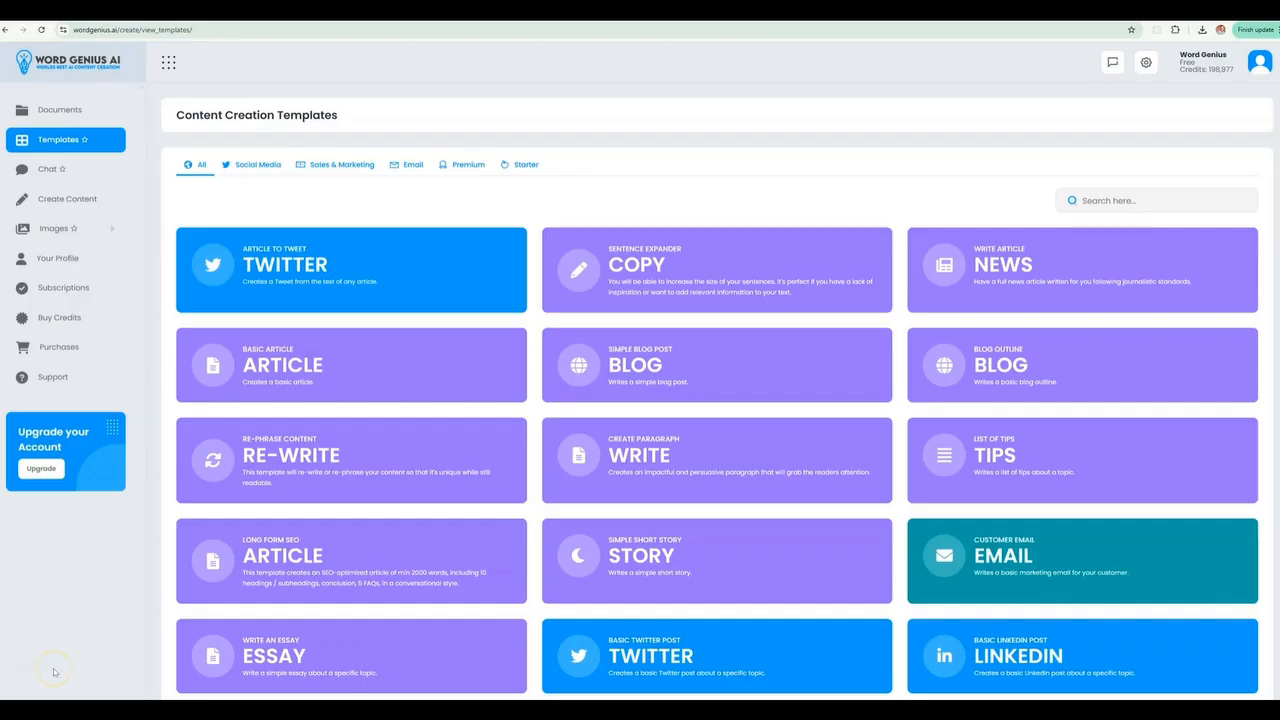
Filter the content templates to Email, then go to the Documents area
{"action": "left_click", "coordinate": [408, 164]}
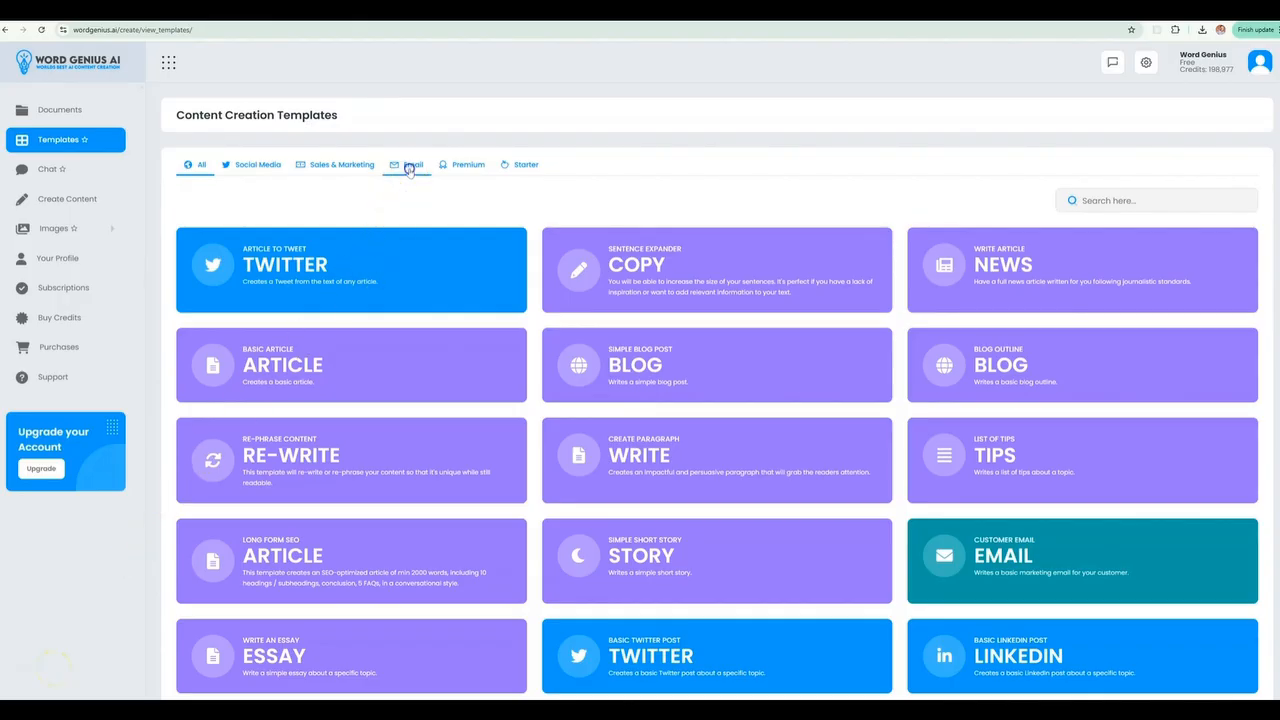
{"action": "left_click", "coordinate": [412, 164]}
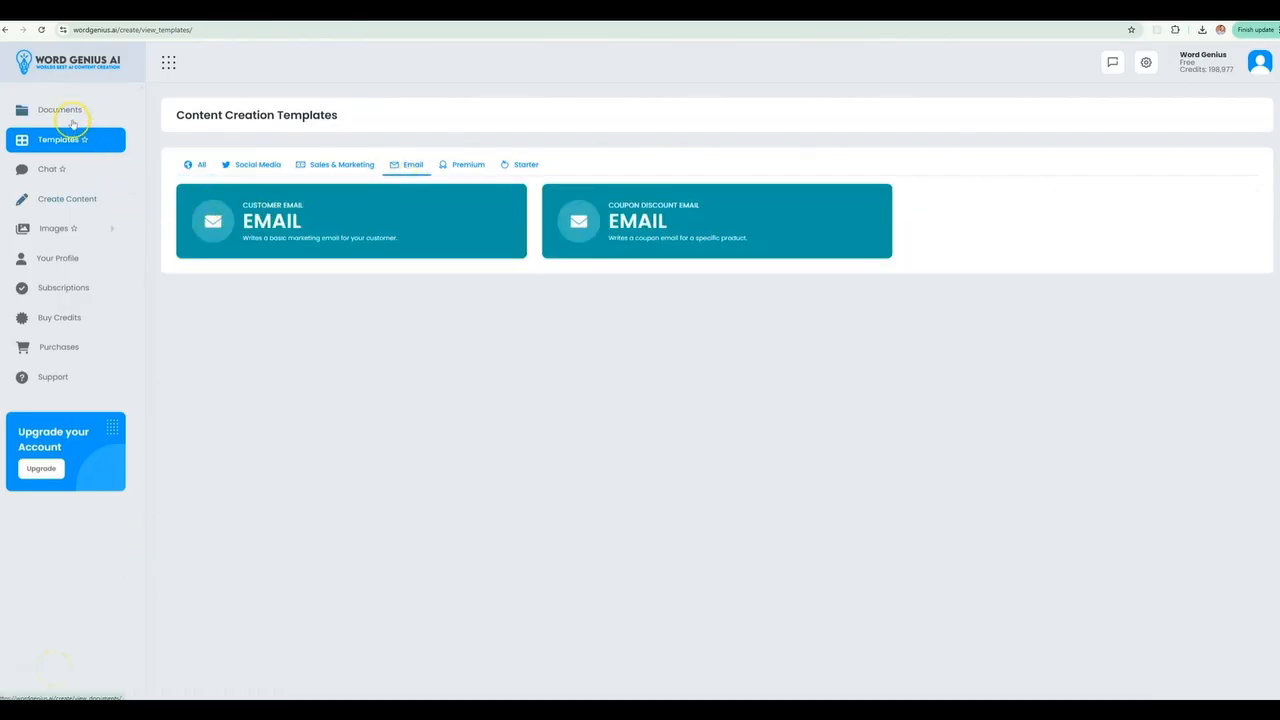
{"action": "left_click", "coordinate": [60, 110]}
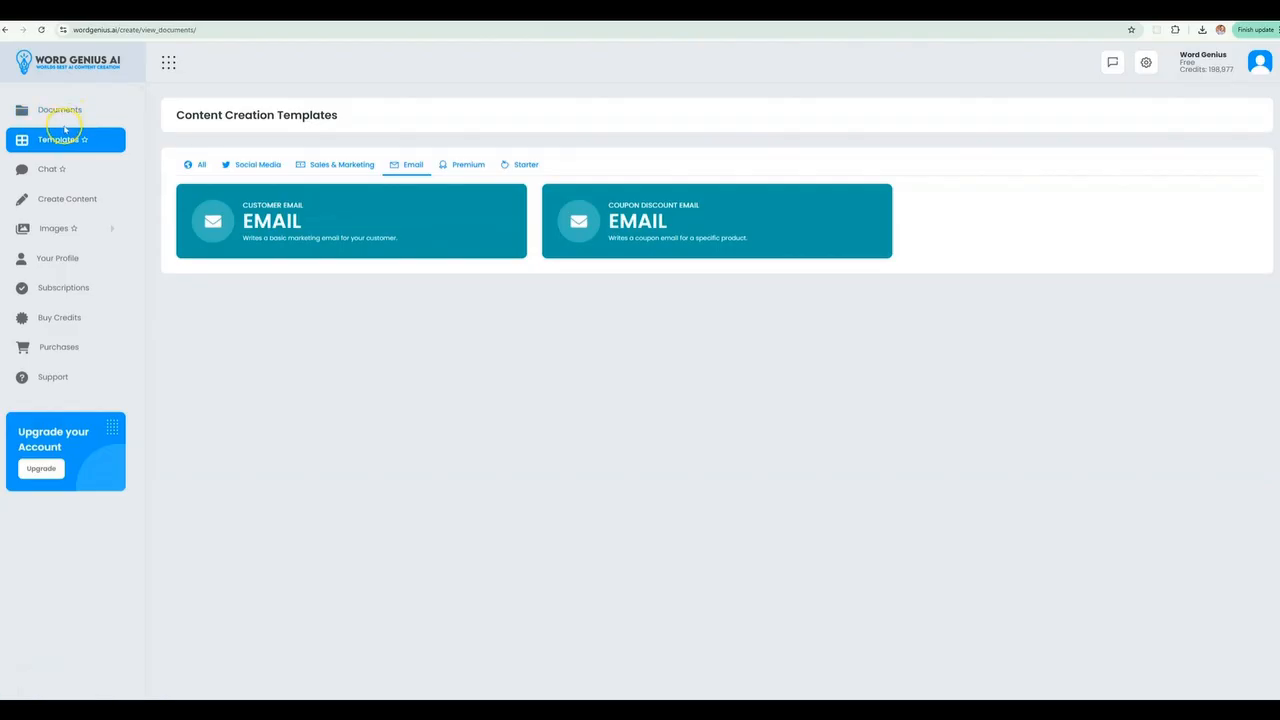
Add a new document folder named Marketing Emails
{"action": "left_click", "coordinate": [60, 108]}
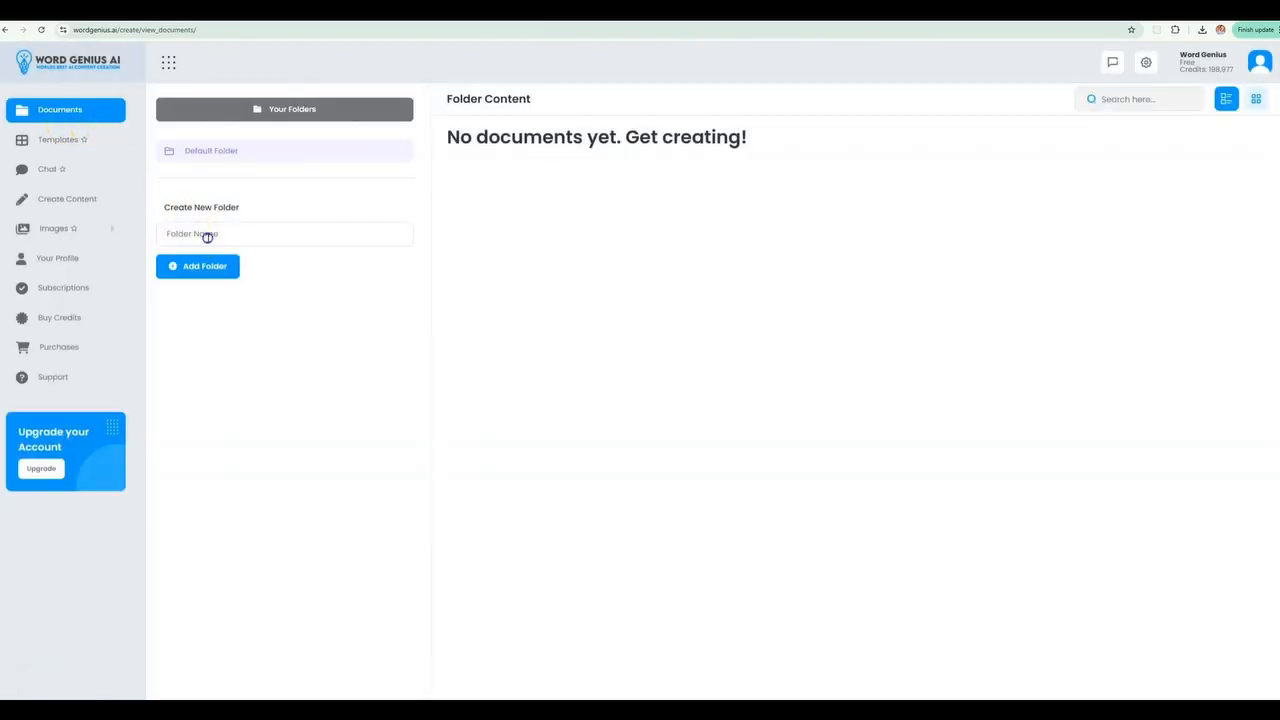
{"action": "type", "text": "Mo"}
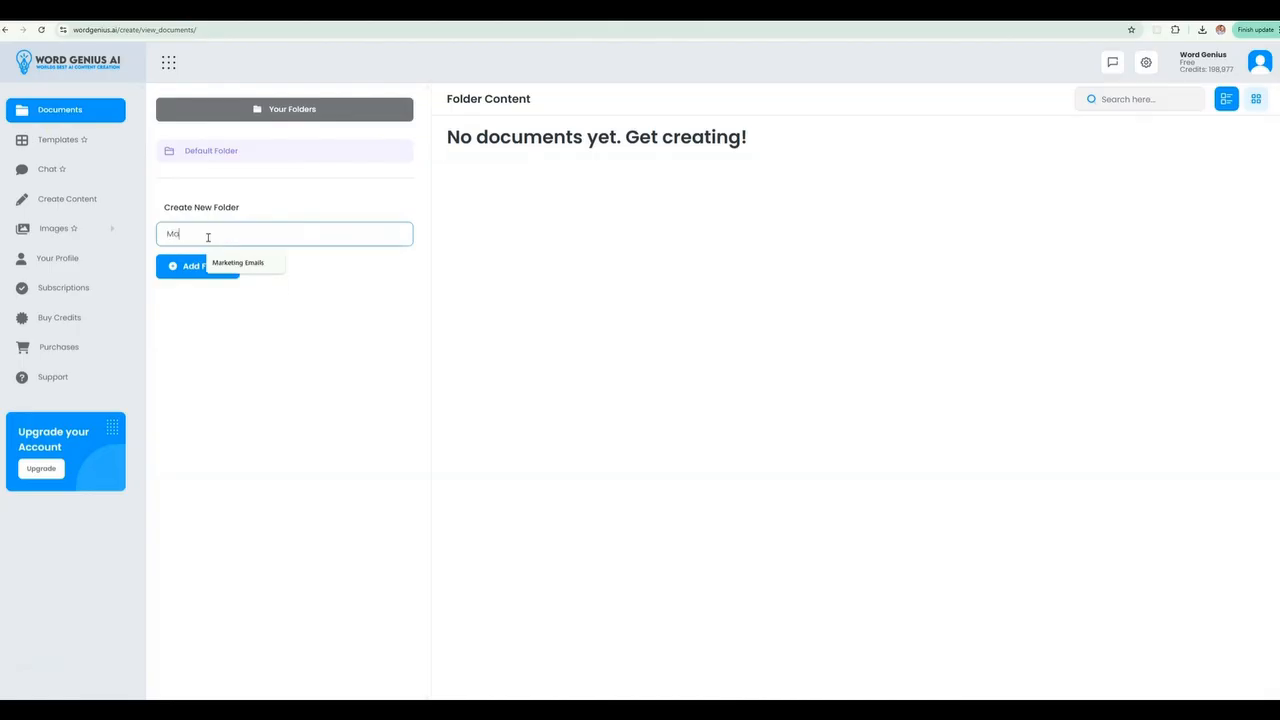
{"action": "left_click", "coordinate": [238, 262]}
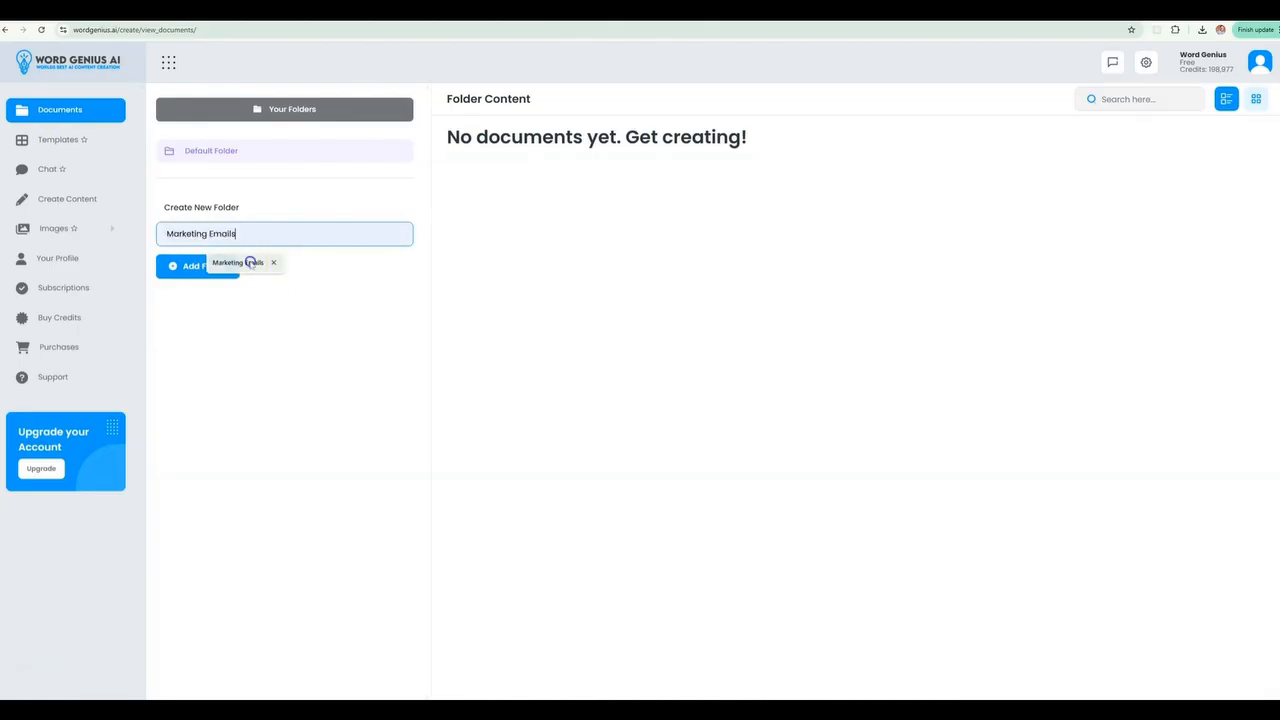
{"action": "left_click", "coordinate": [196, 266]}
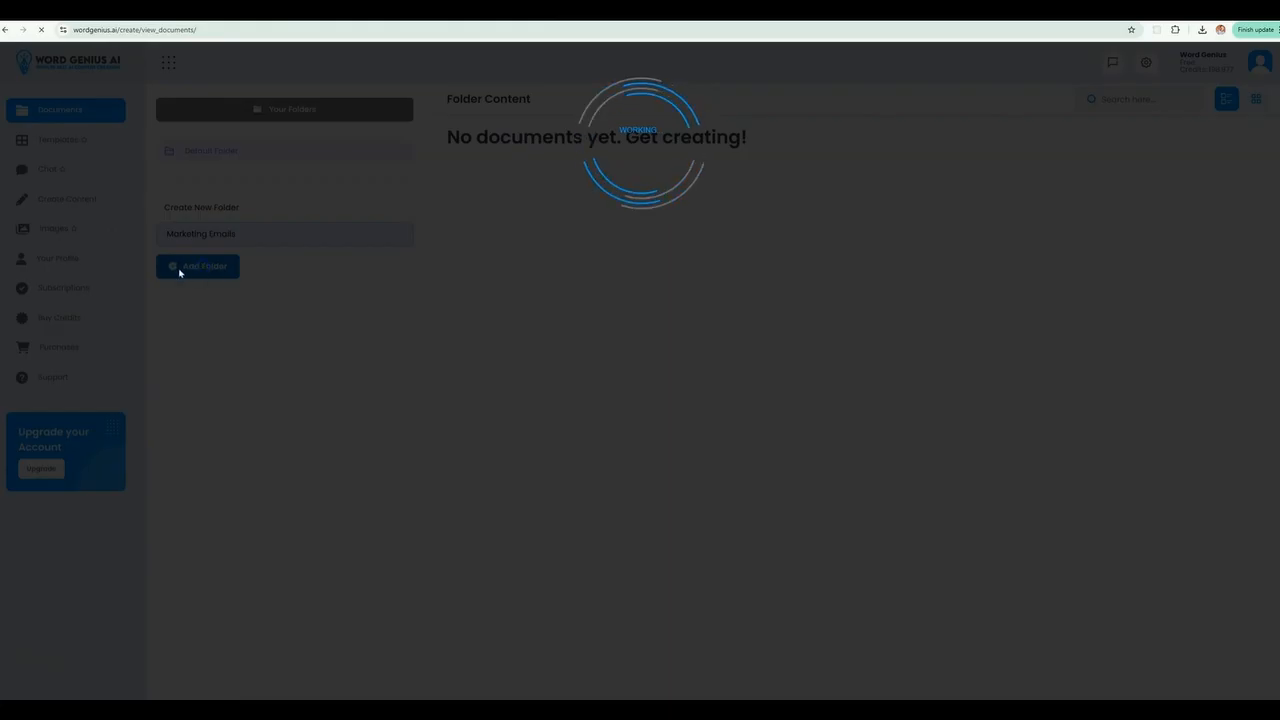
{"action": "left_click", "coordinate": [196, 266]}
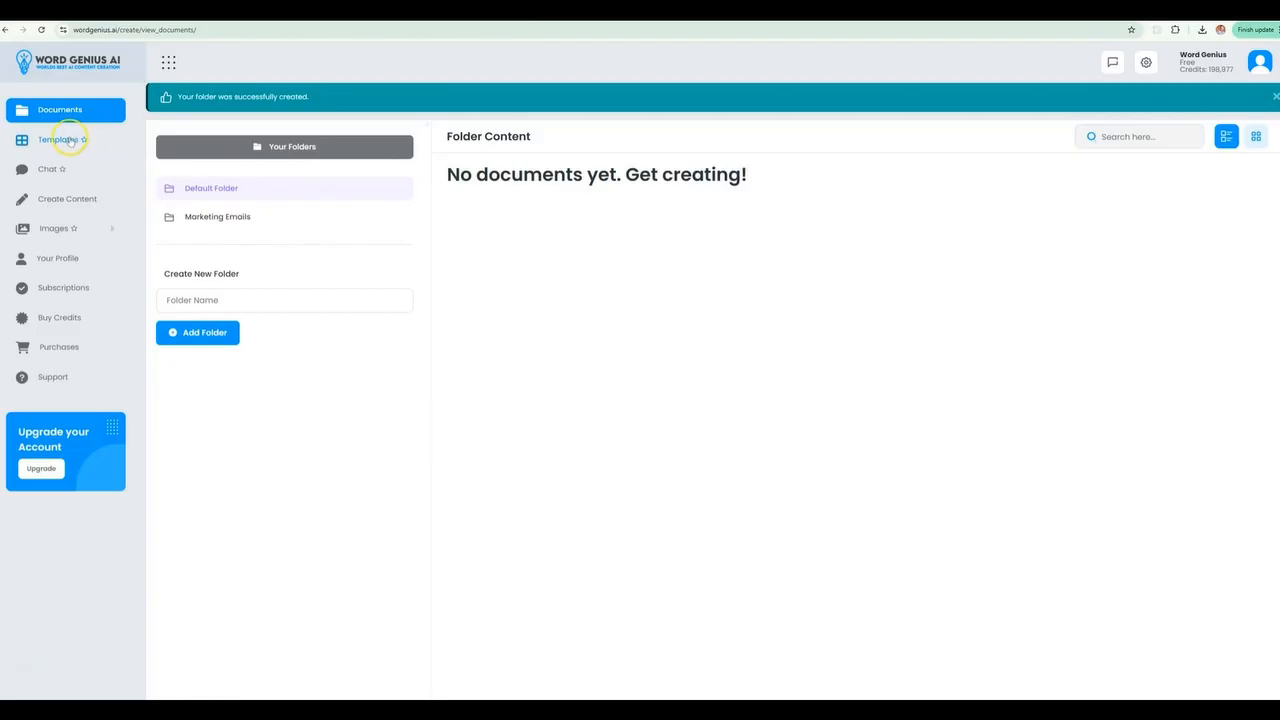
Return to the templates, filter to Email and choose the Customer Email template
{"action": "left_click", "coordinate": [58, 140]}
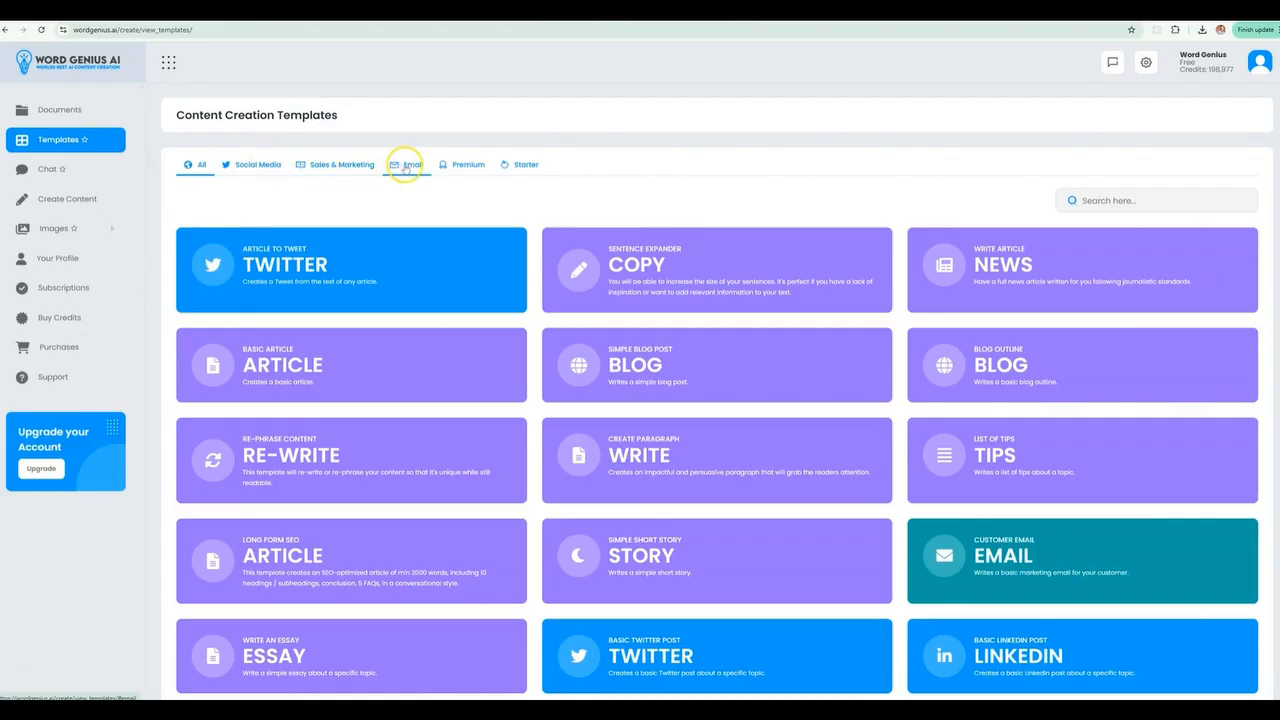
{"action": "left_click", "coordinate": [408, 164]}
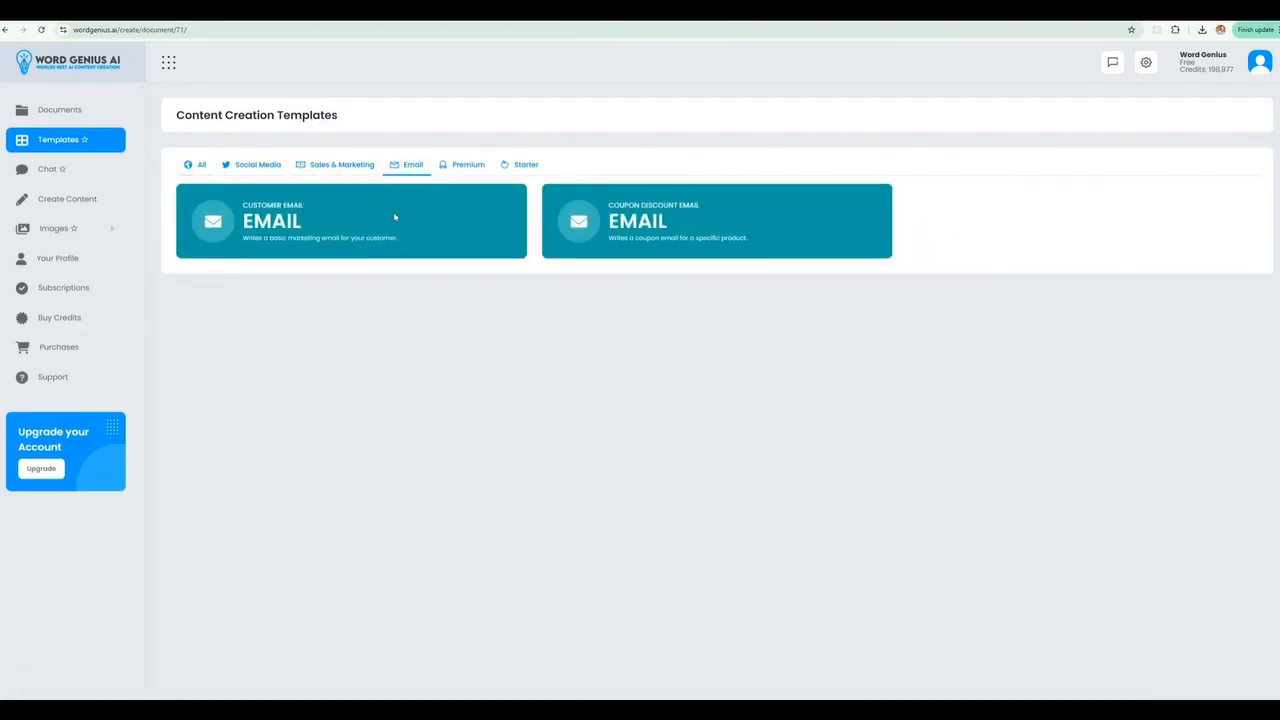
{"action": "left_click", "coordinate": [350, 220]}
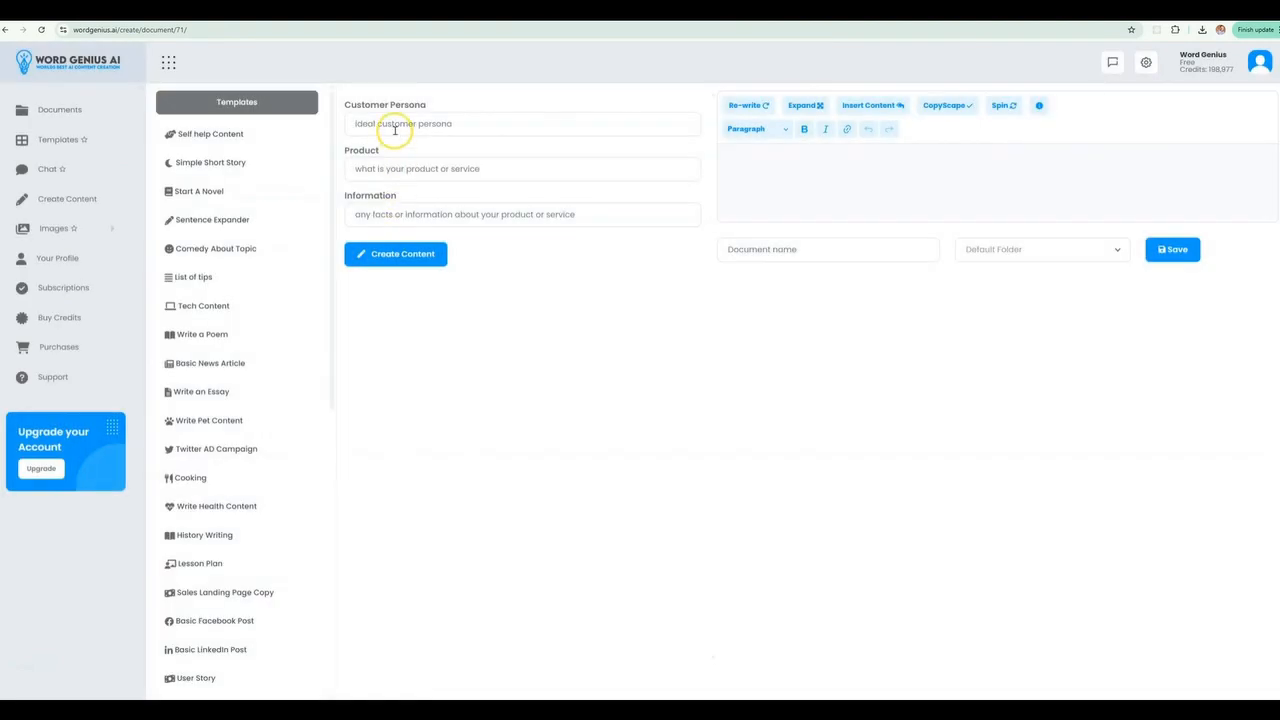
Generate the email for persona 'someone who is using our software in a trial' and product Word Genius AI
{"action": "type", "text": "someone who is using our software in a trial"}
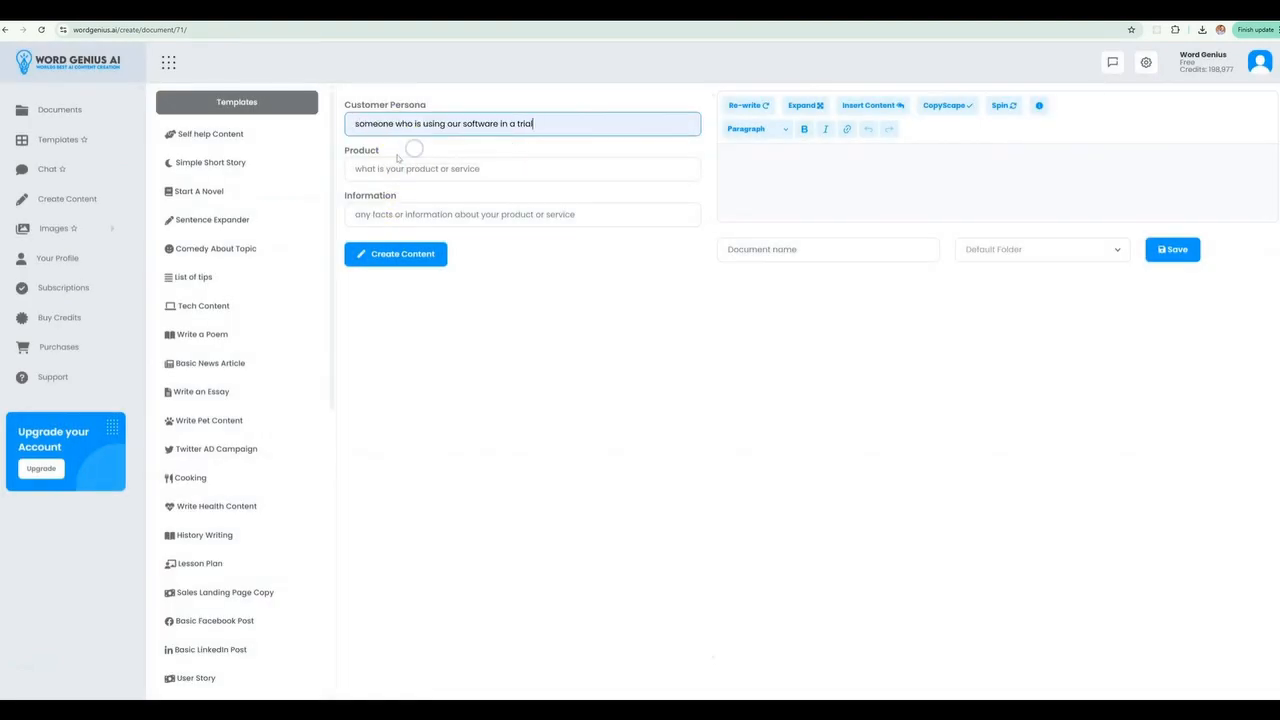
{"action": "type", "text": "Word Genius AI"}
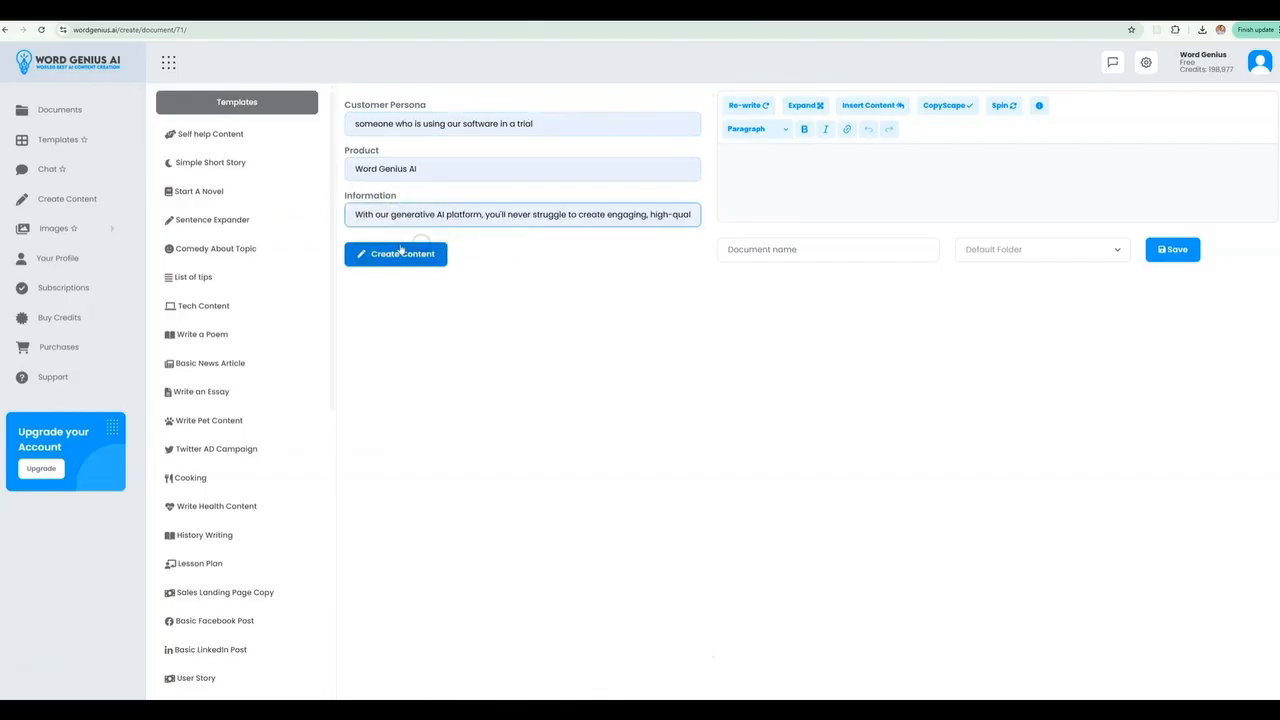
{"action": "left_click", "coordinate": [396, 252]}
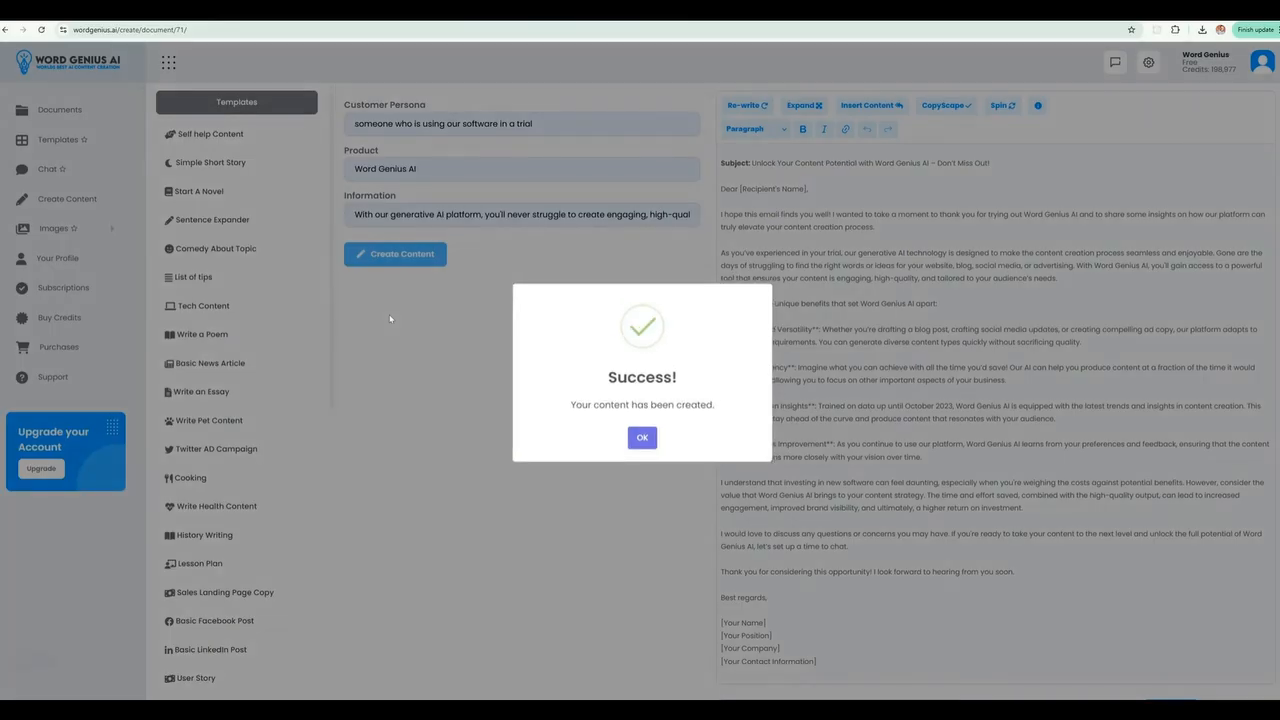
Have the AI re-write only the highlighted opening paragraph and dismiss the confirmations
{"action": "left_click", "coordinate": [642, 436]}
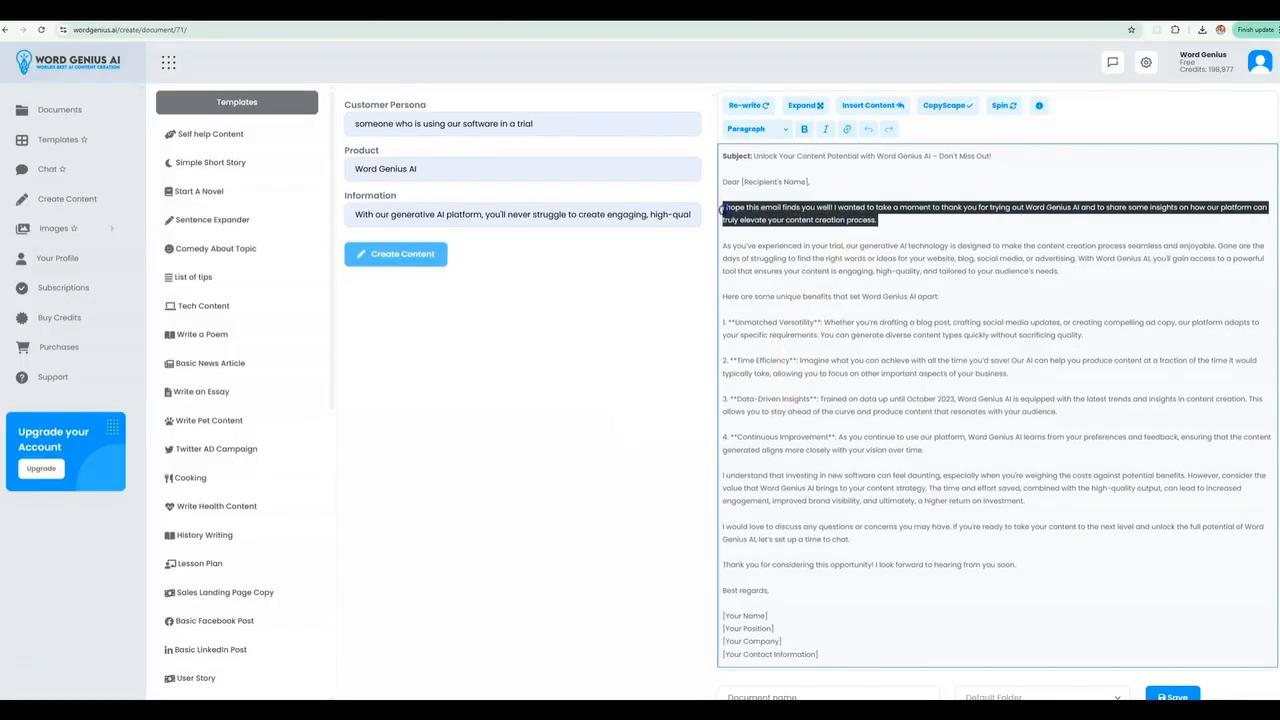
{"action": "left_click", "coordinate": [748, 104]}
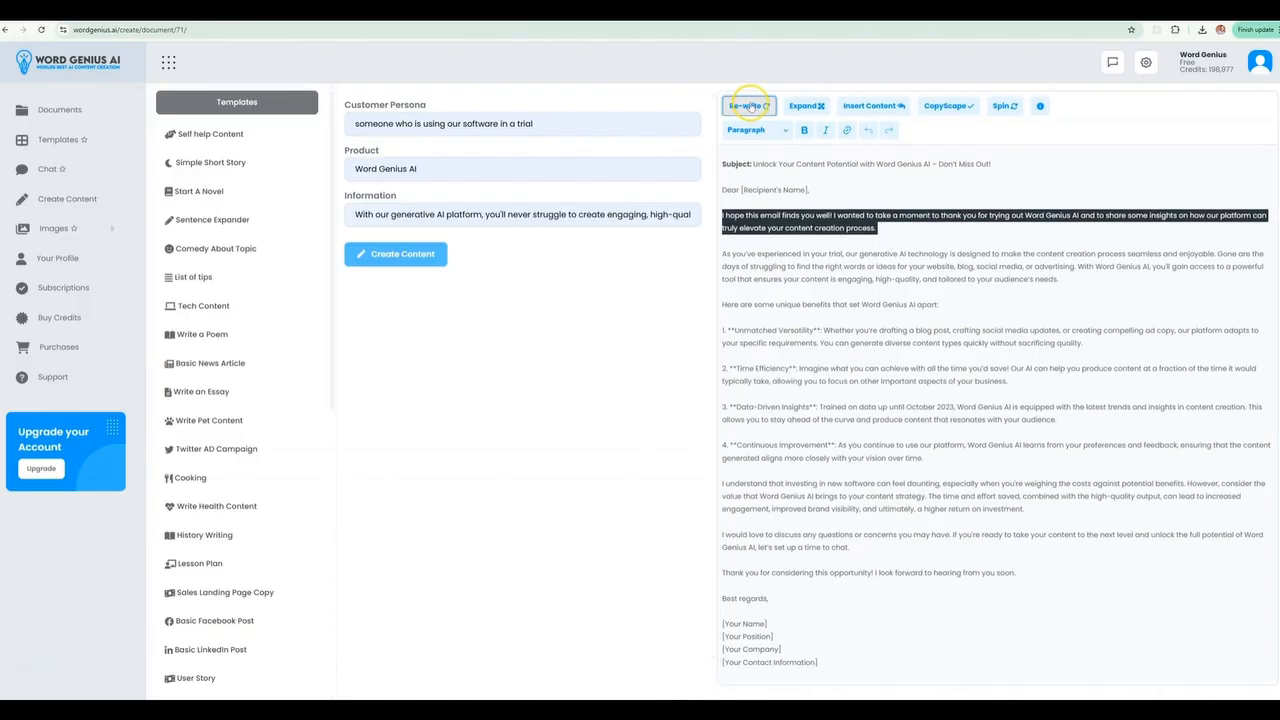
{"action": "mouse_move", "coordinate": [756, 200]}
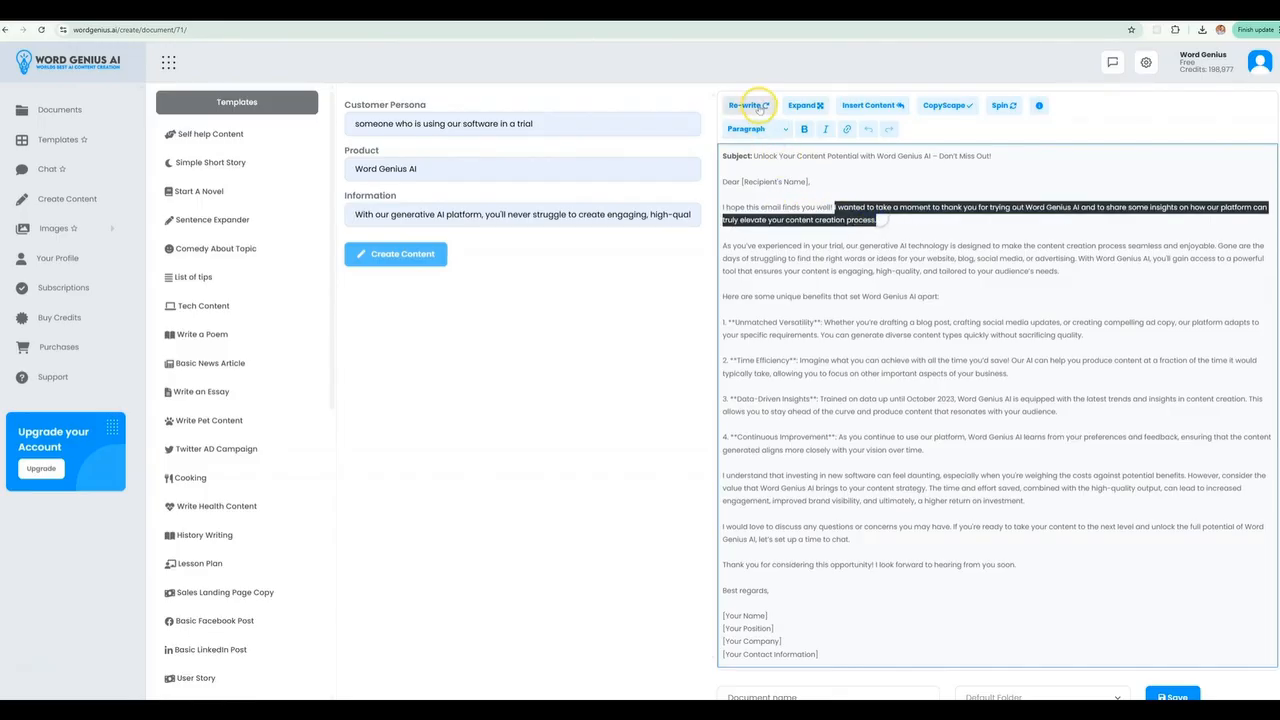
{"action": "left_click", "coordinate": [744, 104]}
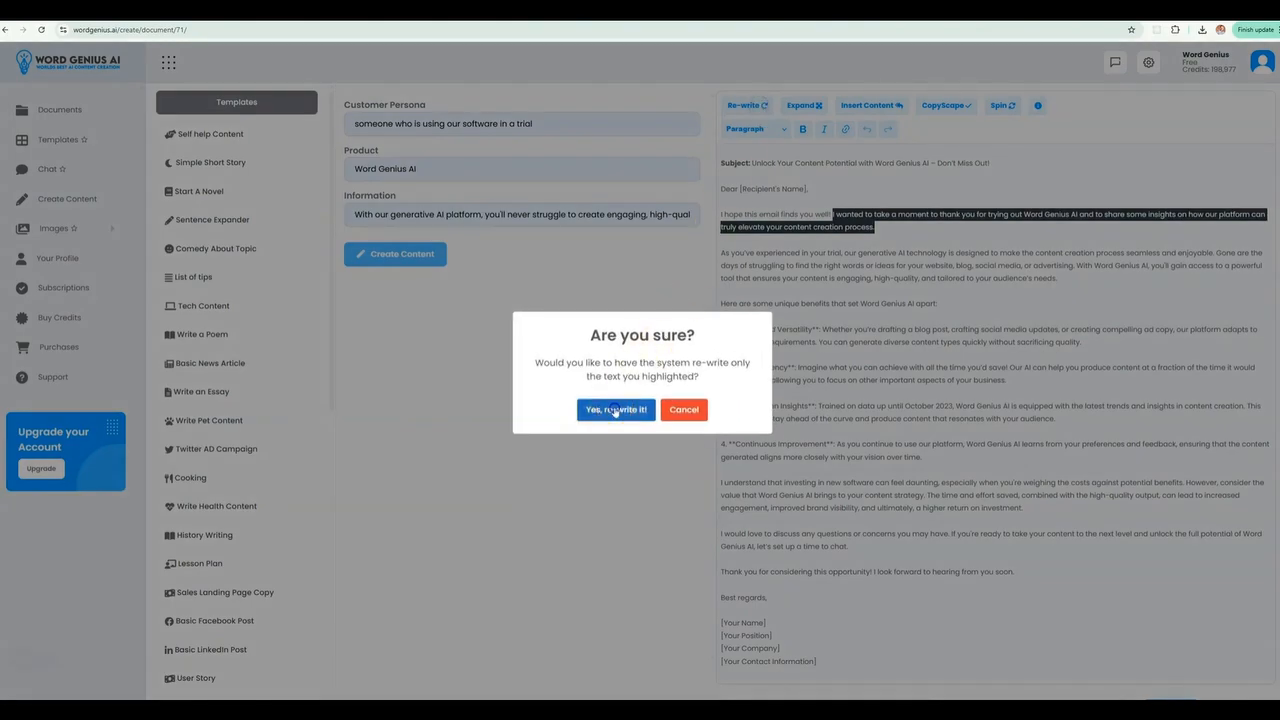
{"action": "left_click", "coordinate": [616, 408]}
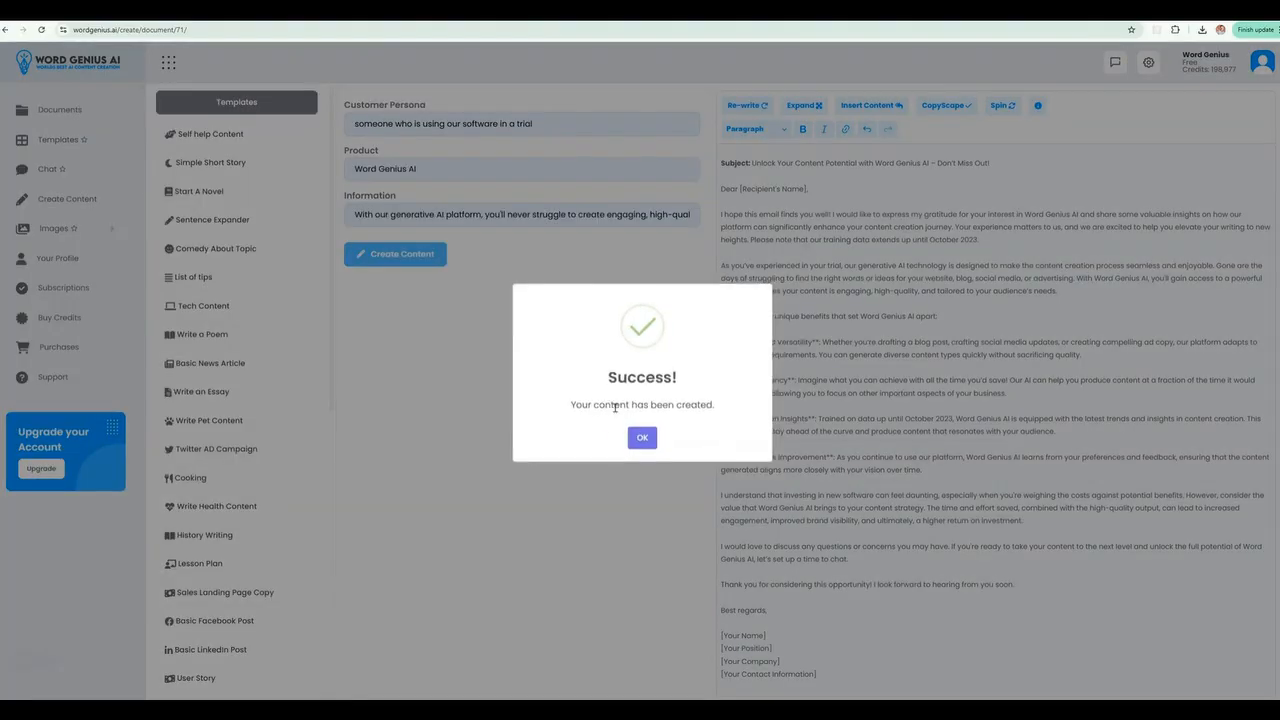
{"action": "left_click", "coordinate": [642, 436]}
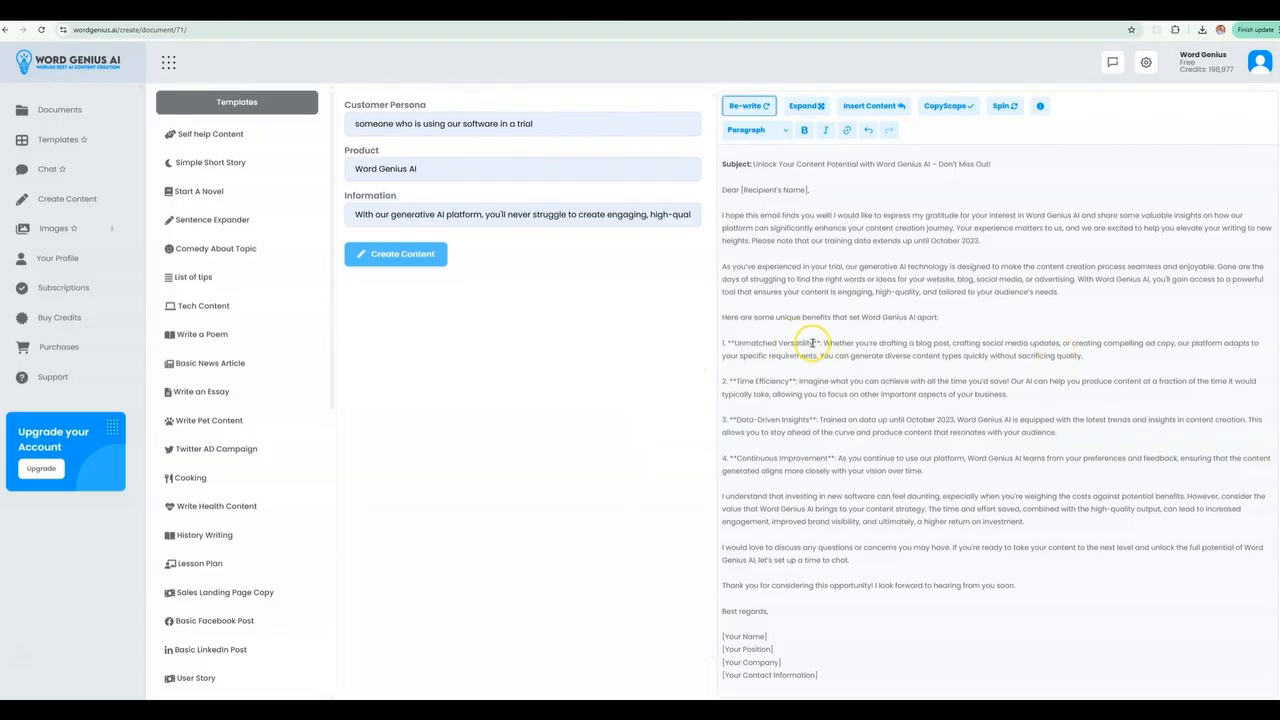
{"action": "mouse_move", "coordinate": [800, 380]}
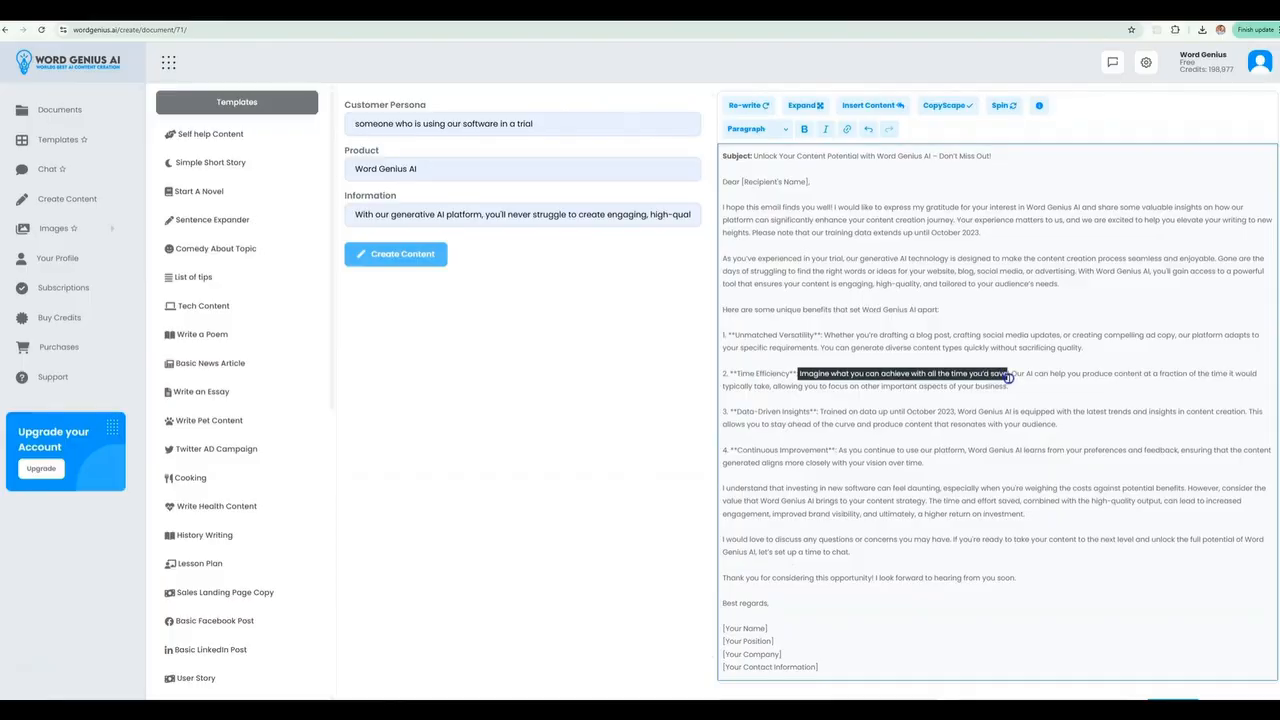
Expand the Time Efficiency sentence in the second benefit point, then begin linking Word Genius AI
{"action": "left_click", "coordinate": [806, 104]}
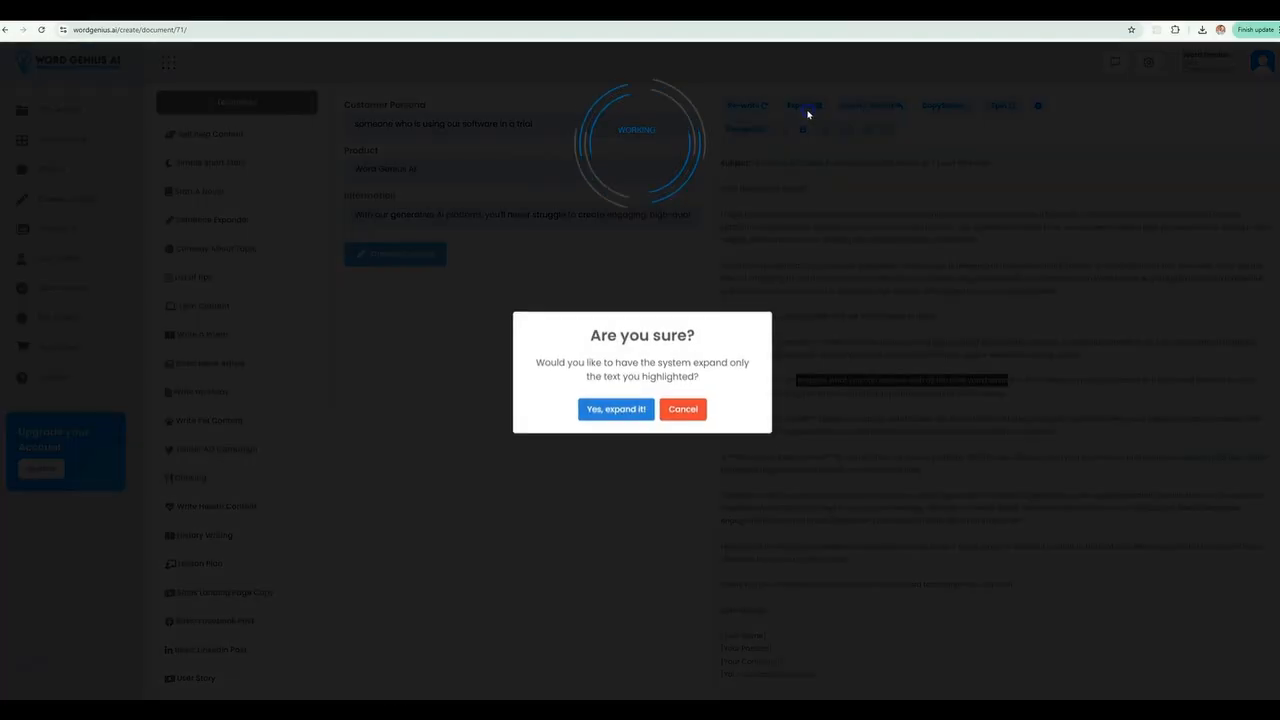
{"action": "left_click", "coordinate": [616, 408]}
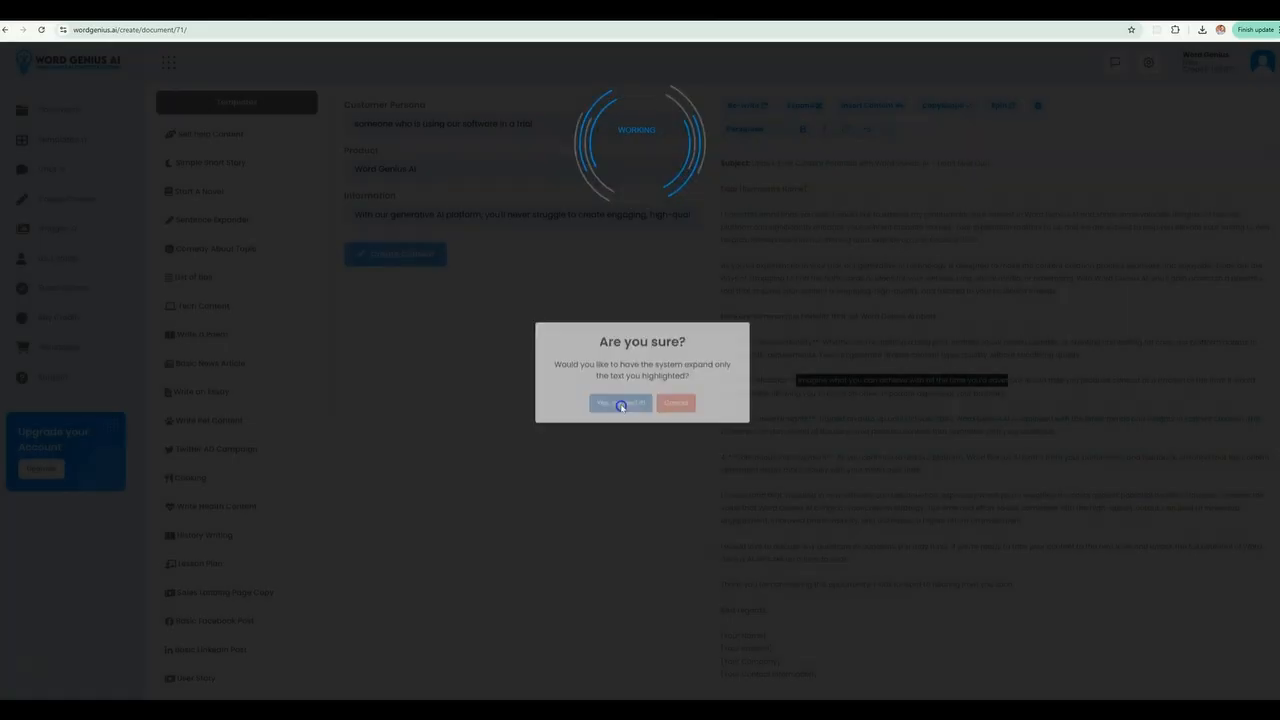
{"action": "left_click", "coordinate": [600, 402]}
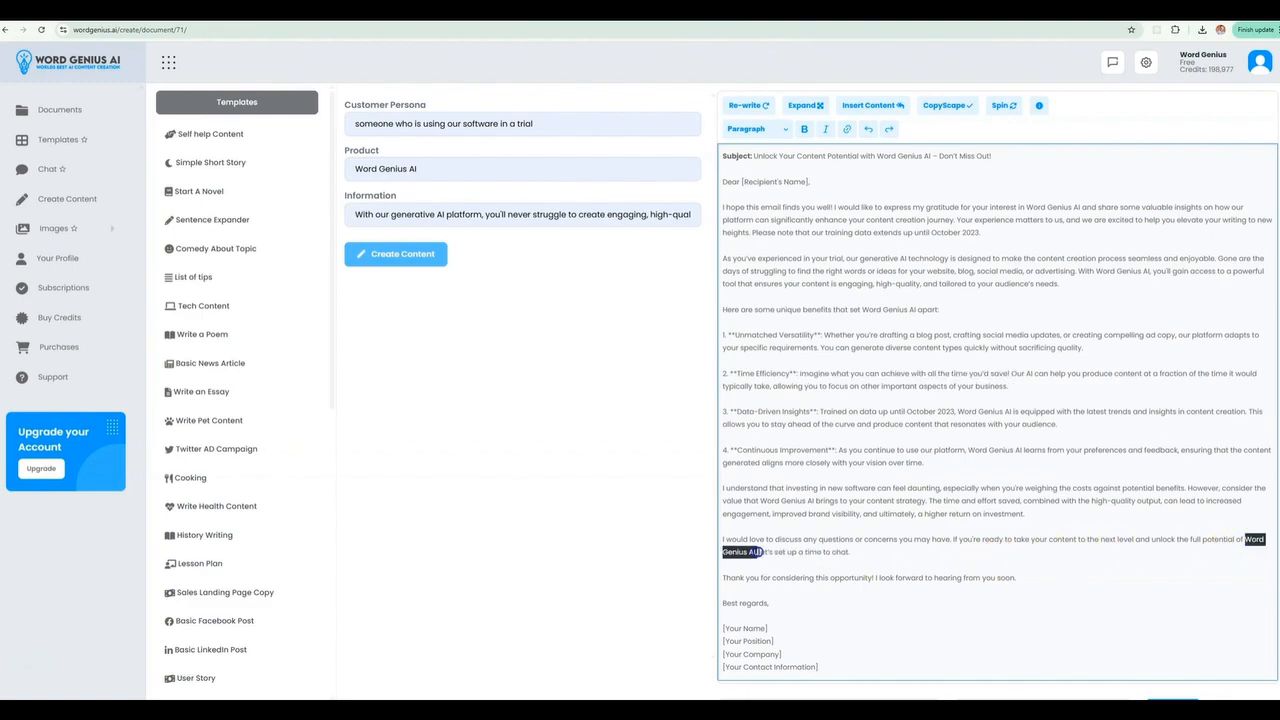
{"action": "left_click", "coordinate": [848, 128]}
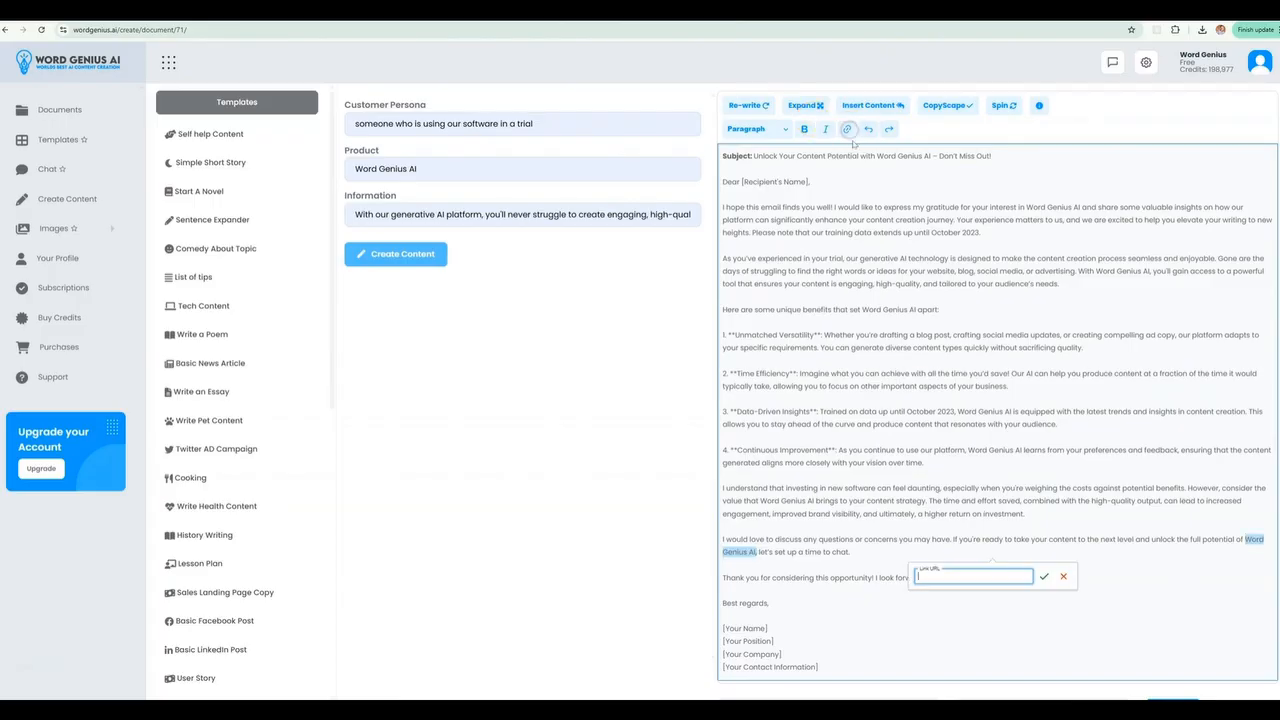
Enter the URL and apply the link to Word Genius AI in the closing paragraph
{"action": "type", "text": "word"}
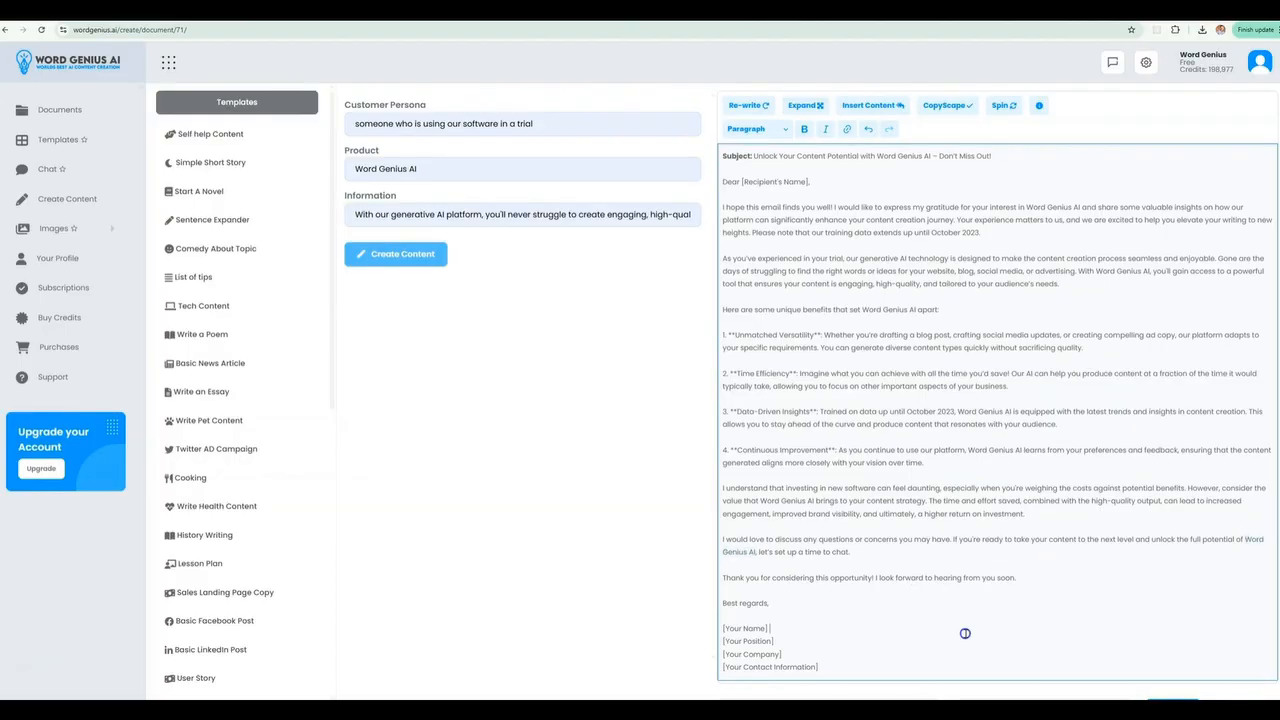
{"action": "left_click", "coordinate": [750, 544]}
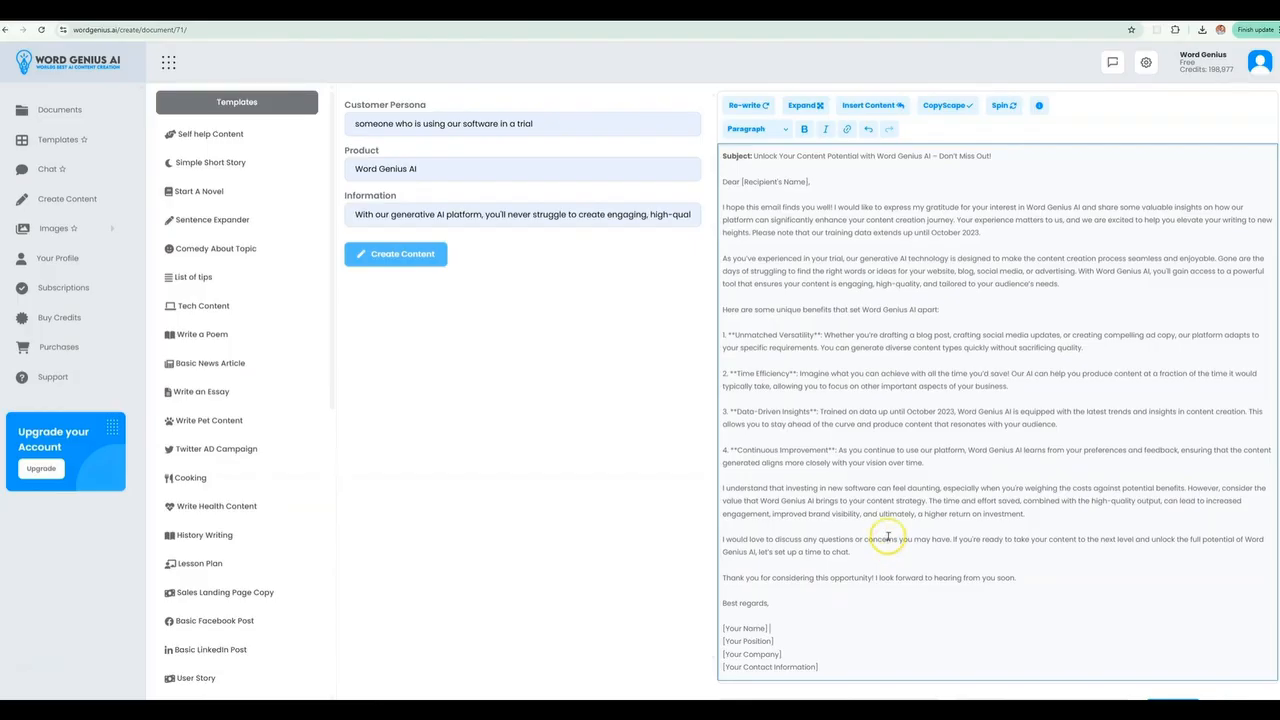
Name the document Word Genius Marketing Email
{"action": "scroll", "scroll_direction": "down", "scroll_amount": 3}
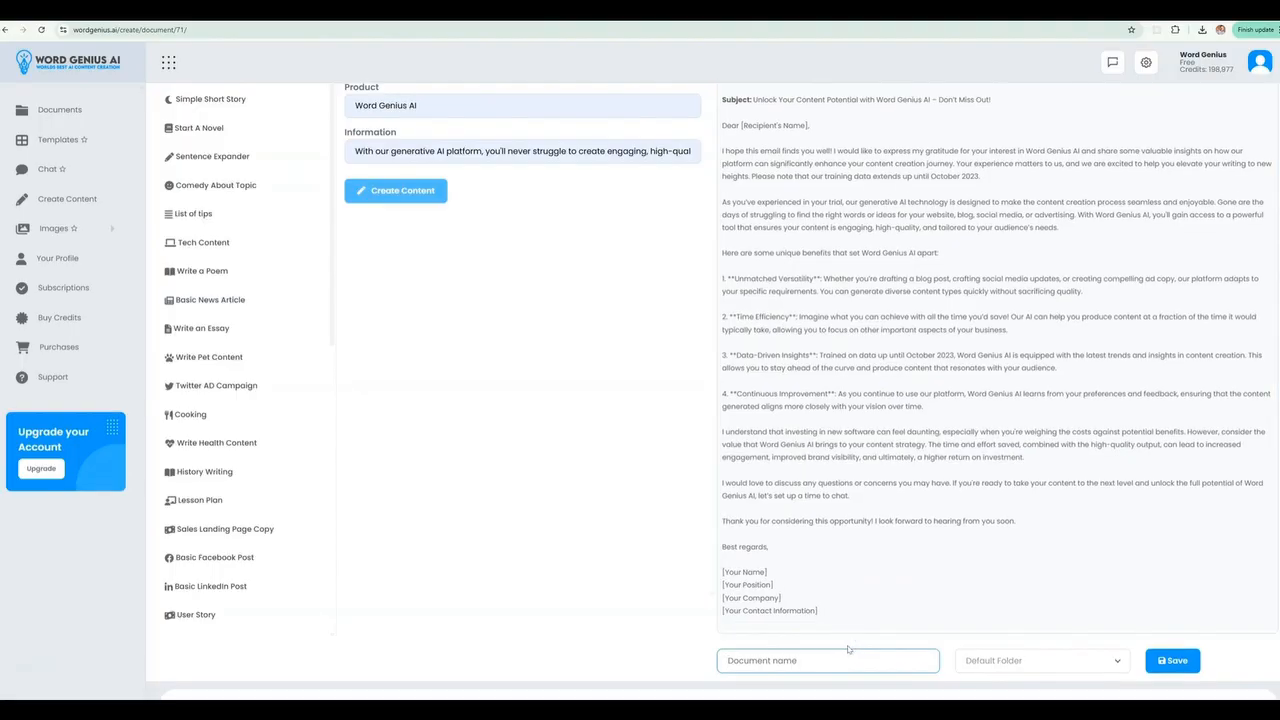
{"action": "type", "text": "Word Genius M"}
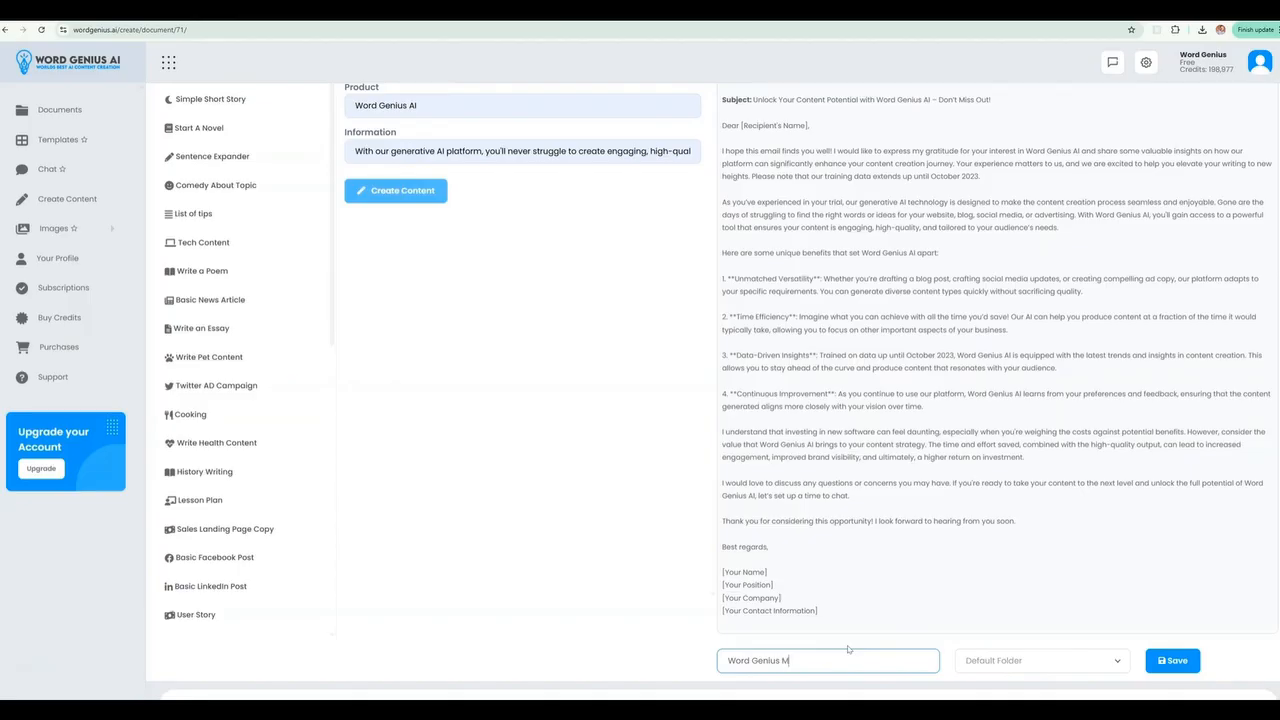
{"action": "type", "text": "arketing Email"}
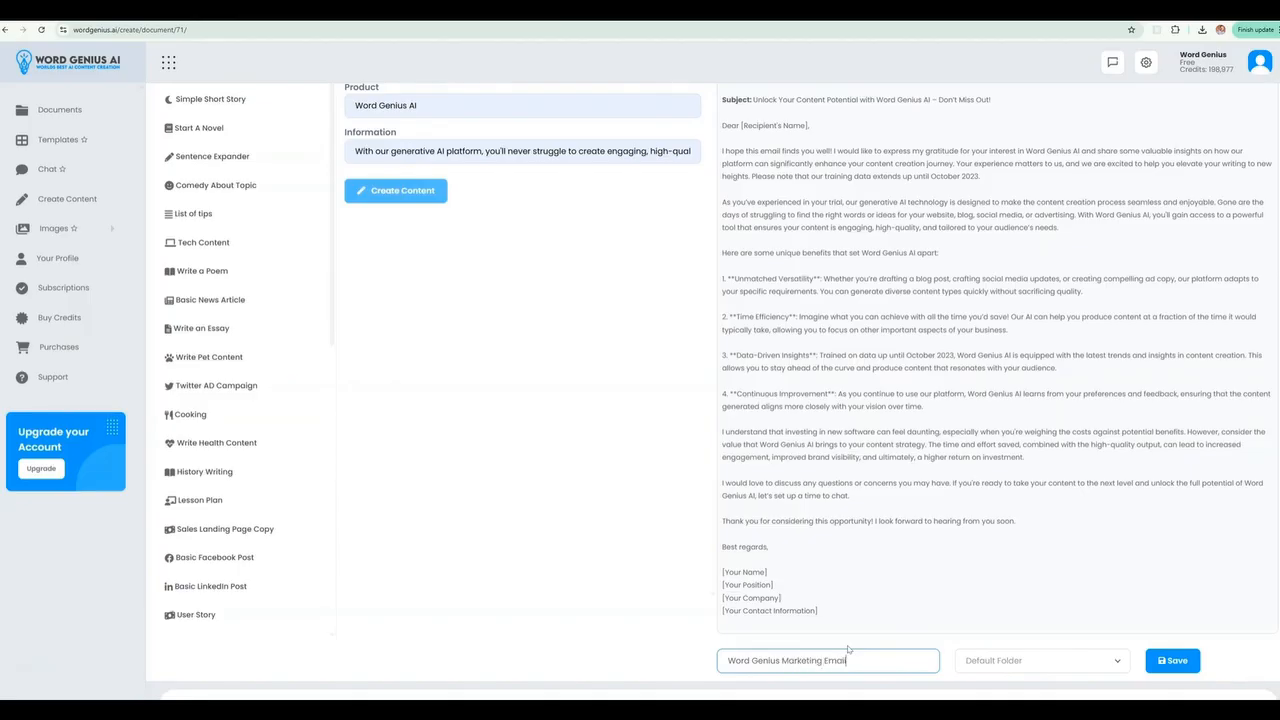
File it in the Marketing Emails folder, save it and dismiss the confirmation
{"action": "left_click", "coordinate": [1040, 660]}
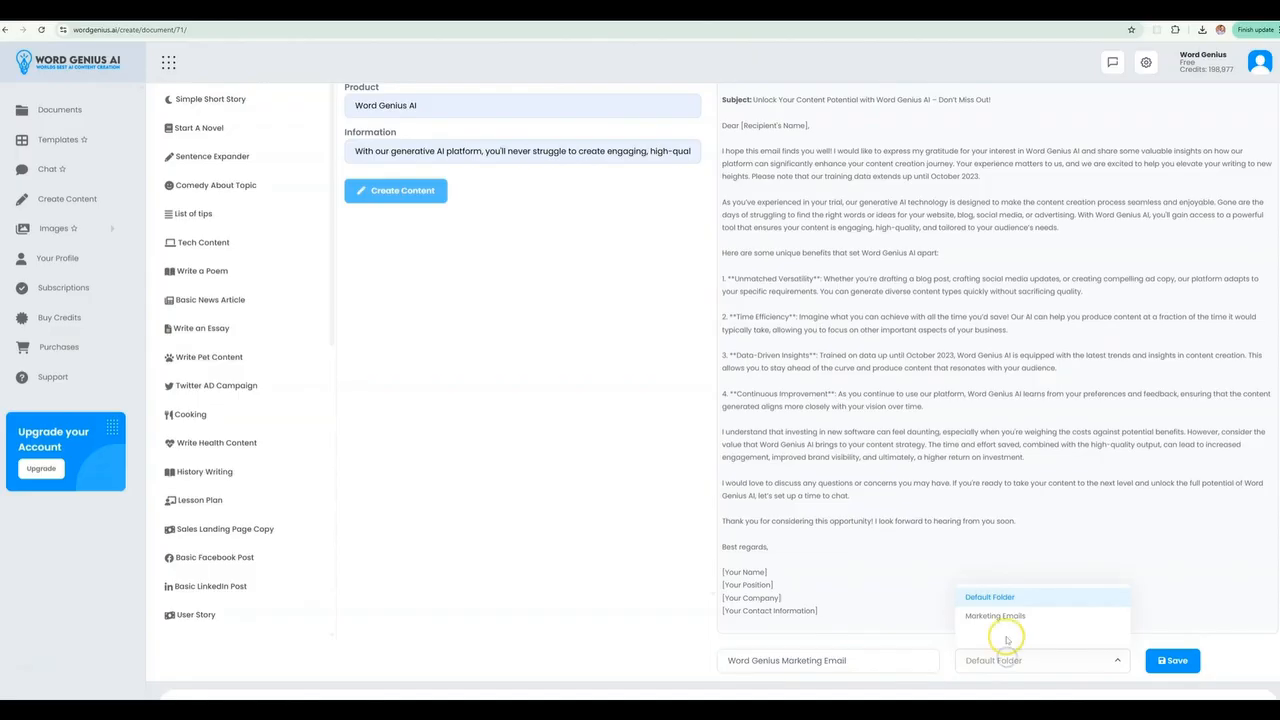
{"action": "left_click", "coordinate": [1172, 660]}
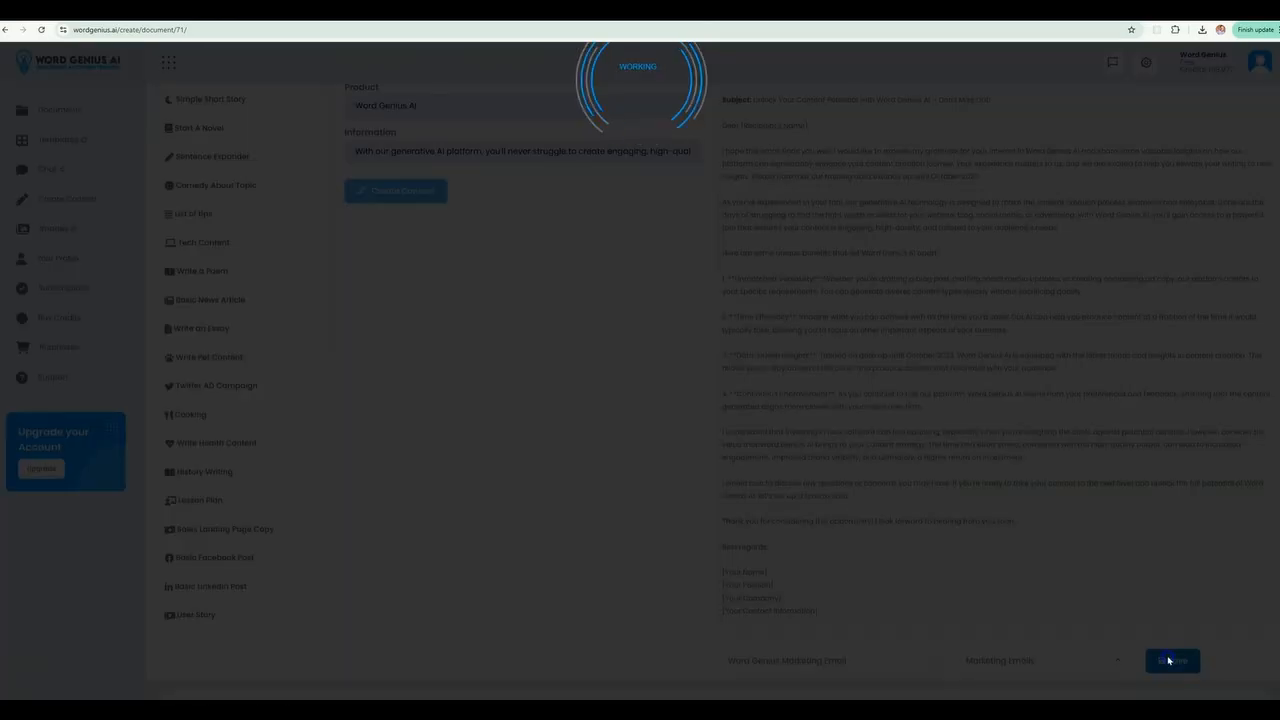
{"action": "left_click", "coordinate": [1172, 660]}
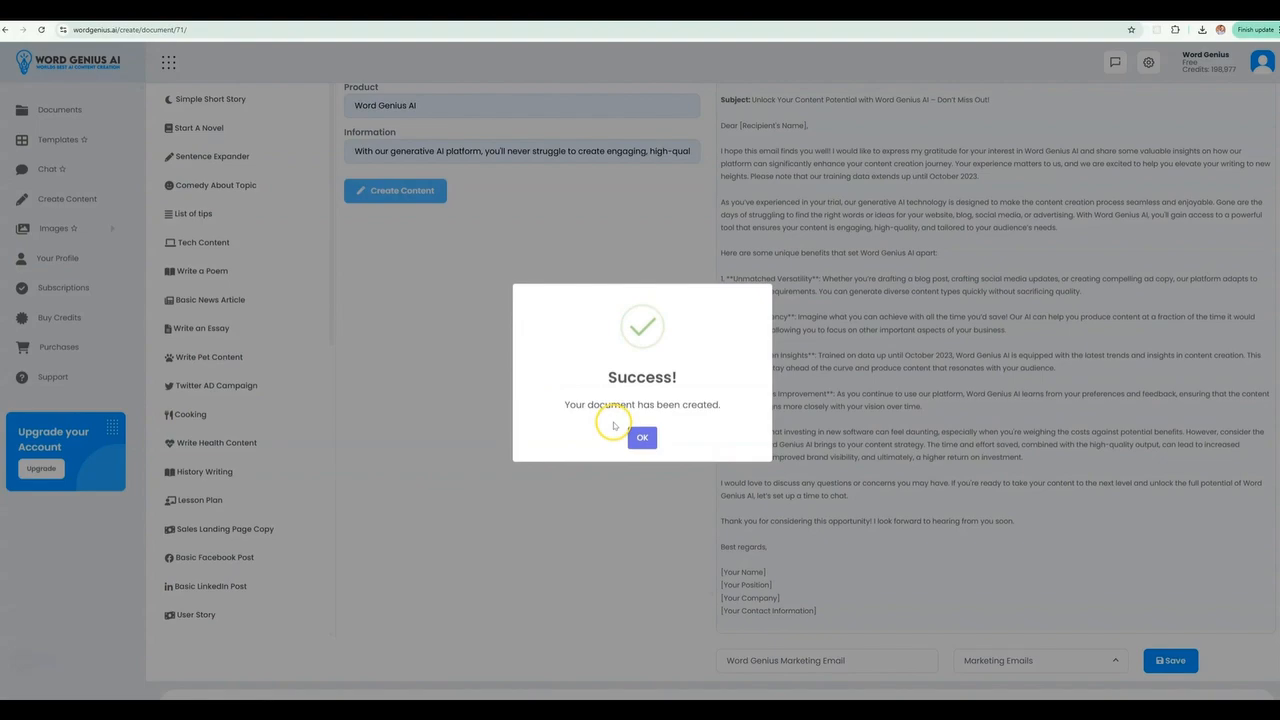
{"action": "left_click", "coordinate": [642, 436]}
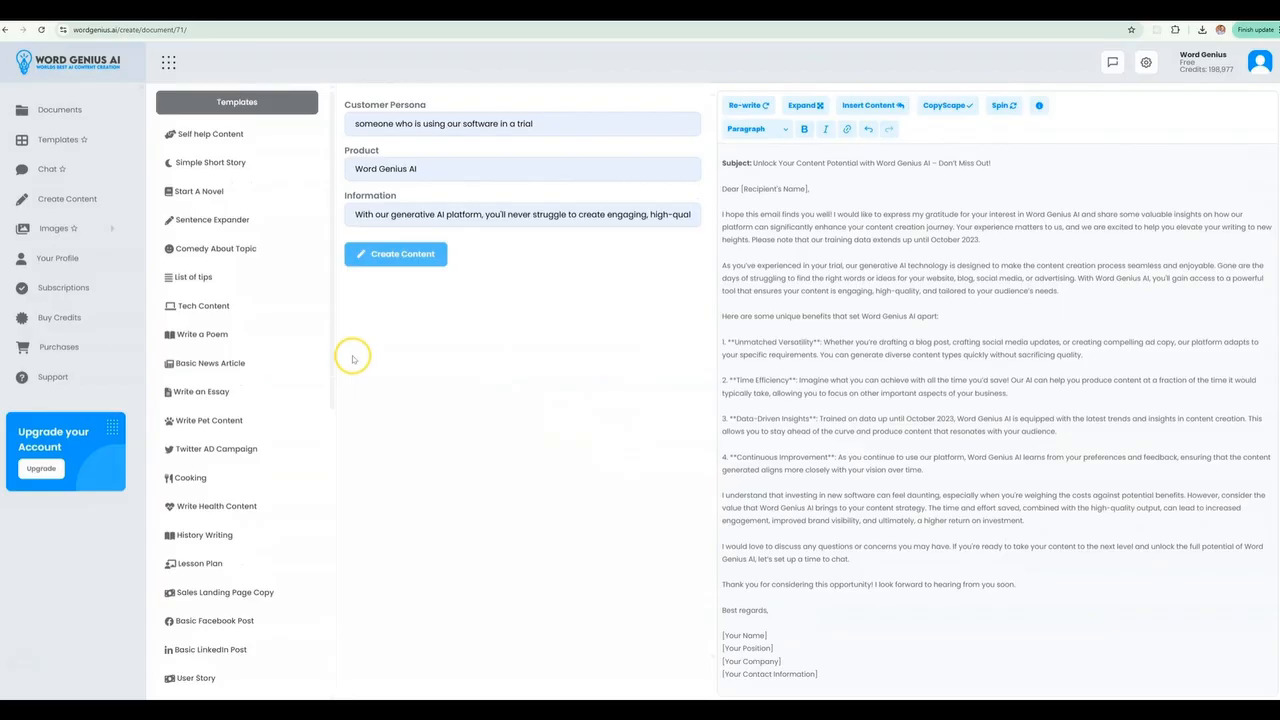
Show the Marketing Emails folder contents in the Documents area
{"action": "left_click", "coordinate": [60, 108]}
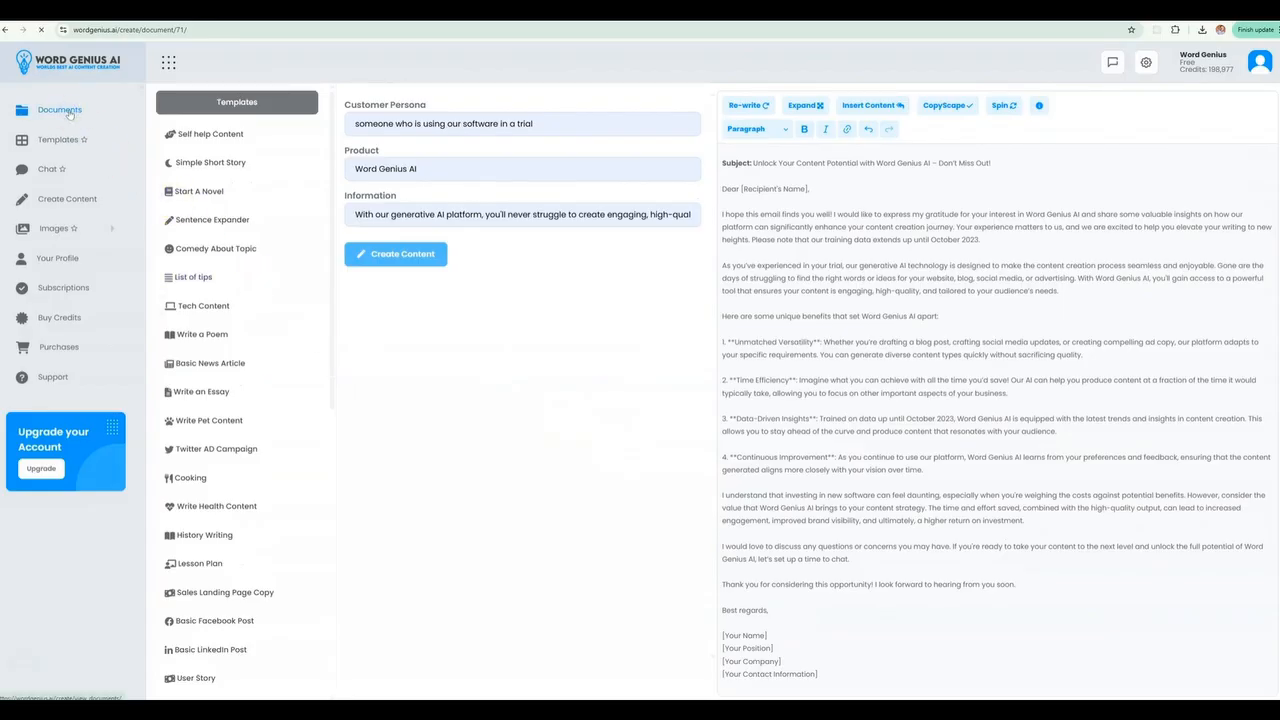
{"action": "left_click", "coordinate": [60, 110]}
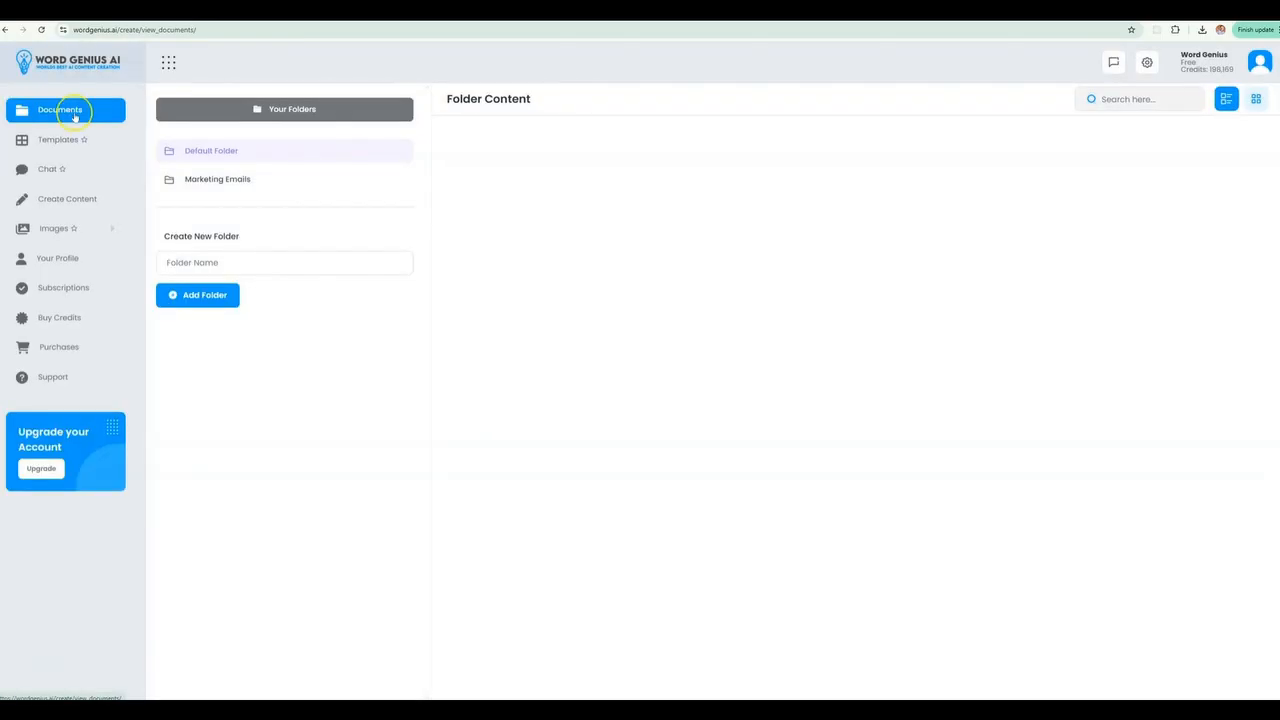
{"action": "left_click", "coordinate": [216, 180]}
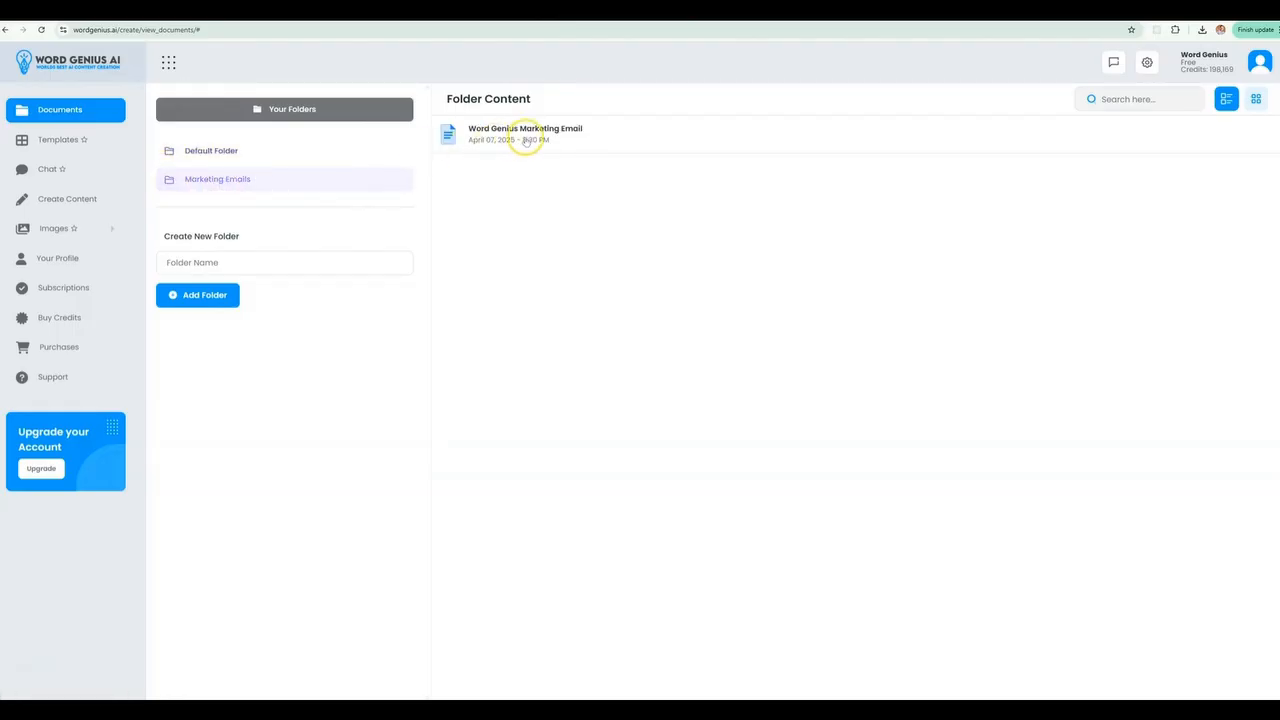
Reopen the Word Genius Marketing Email document, then go to the Technical Support page
{"action": "left_click", "coordinate": [524, 132]}
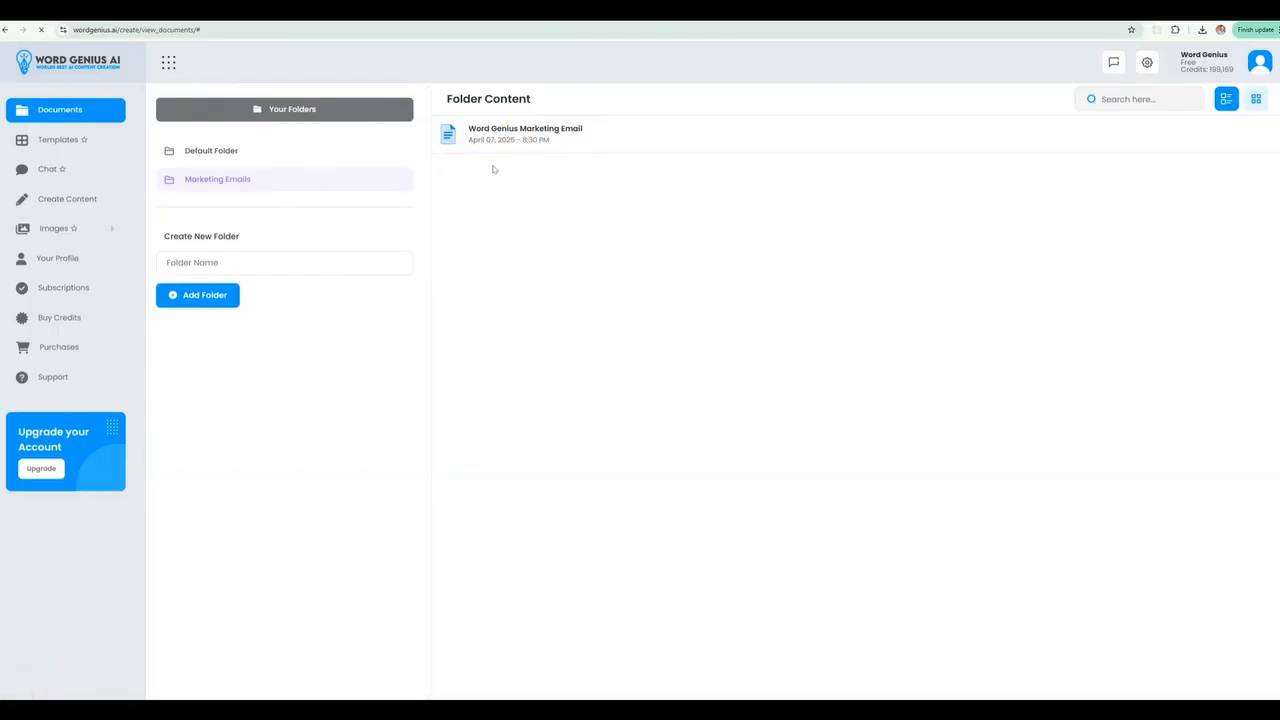
{"action": "left_click", "coordinate": [524, 132]}
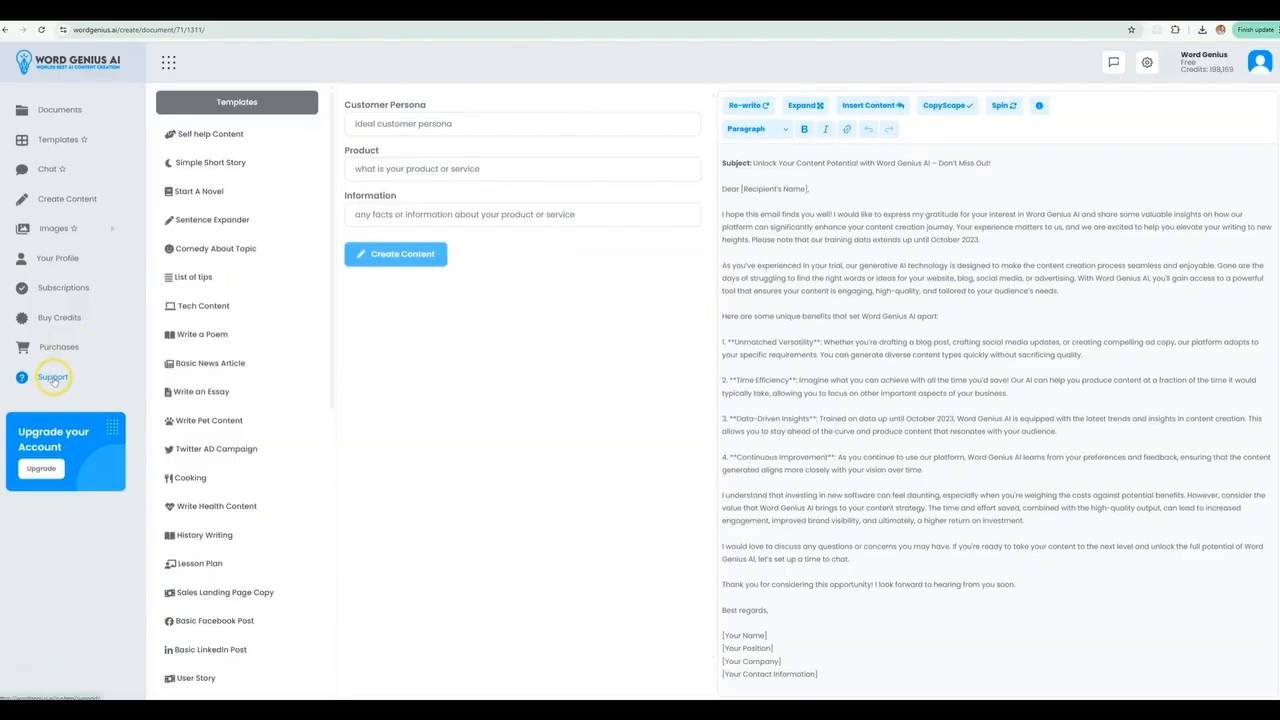
{"action": "left_click", "coordinate": [52, 376]}
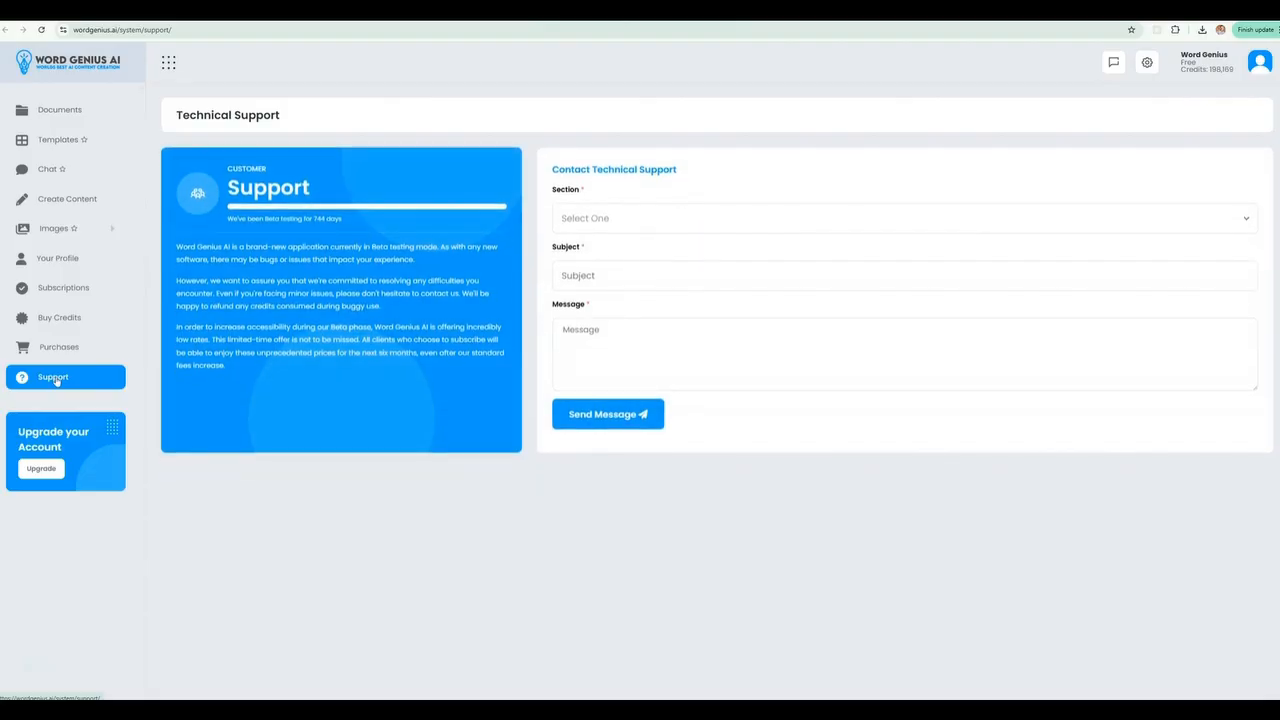